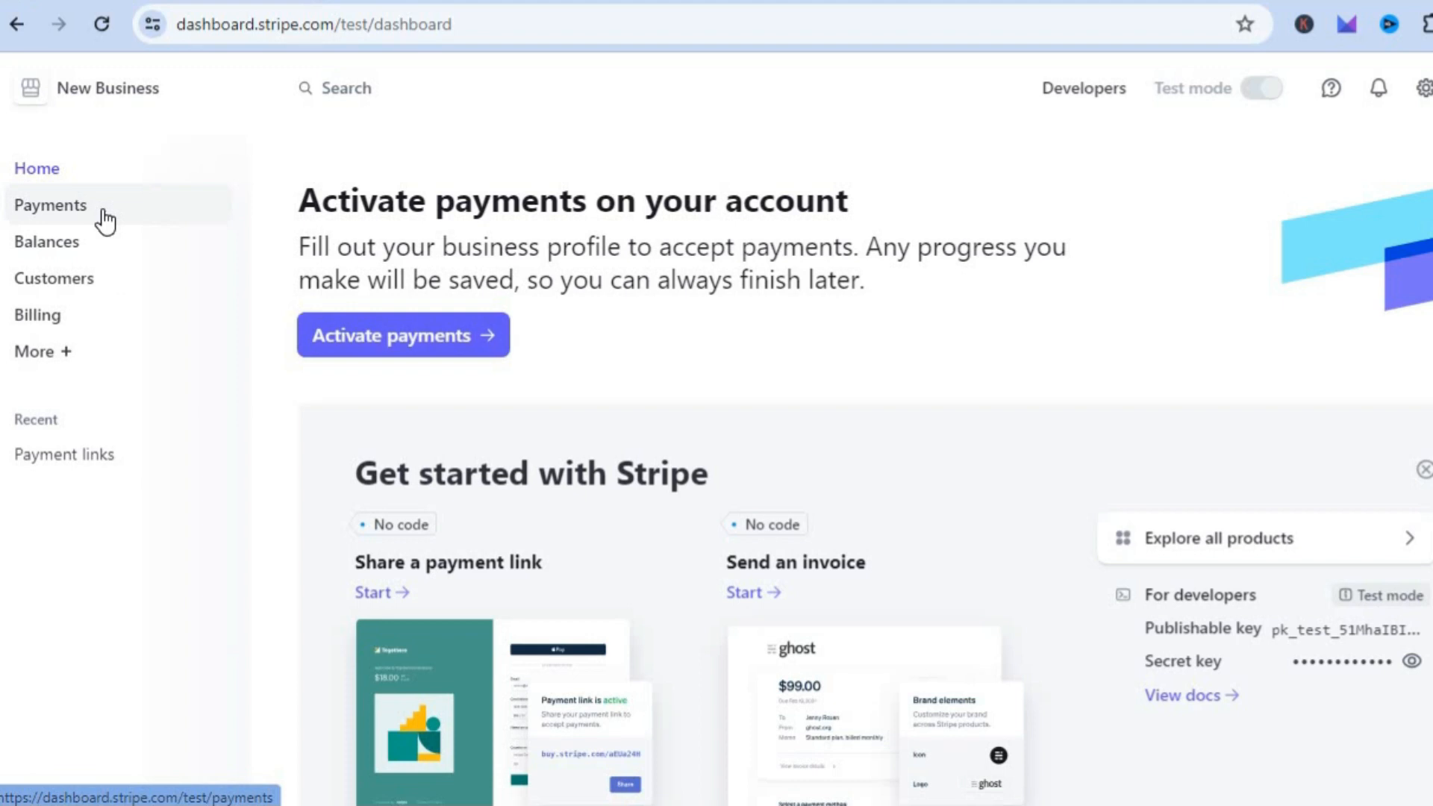
Step: Go to Payments and start a new payment link from the overview page
left_click(50, 205)
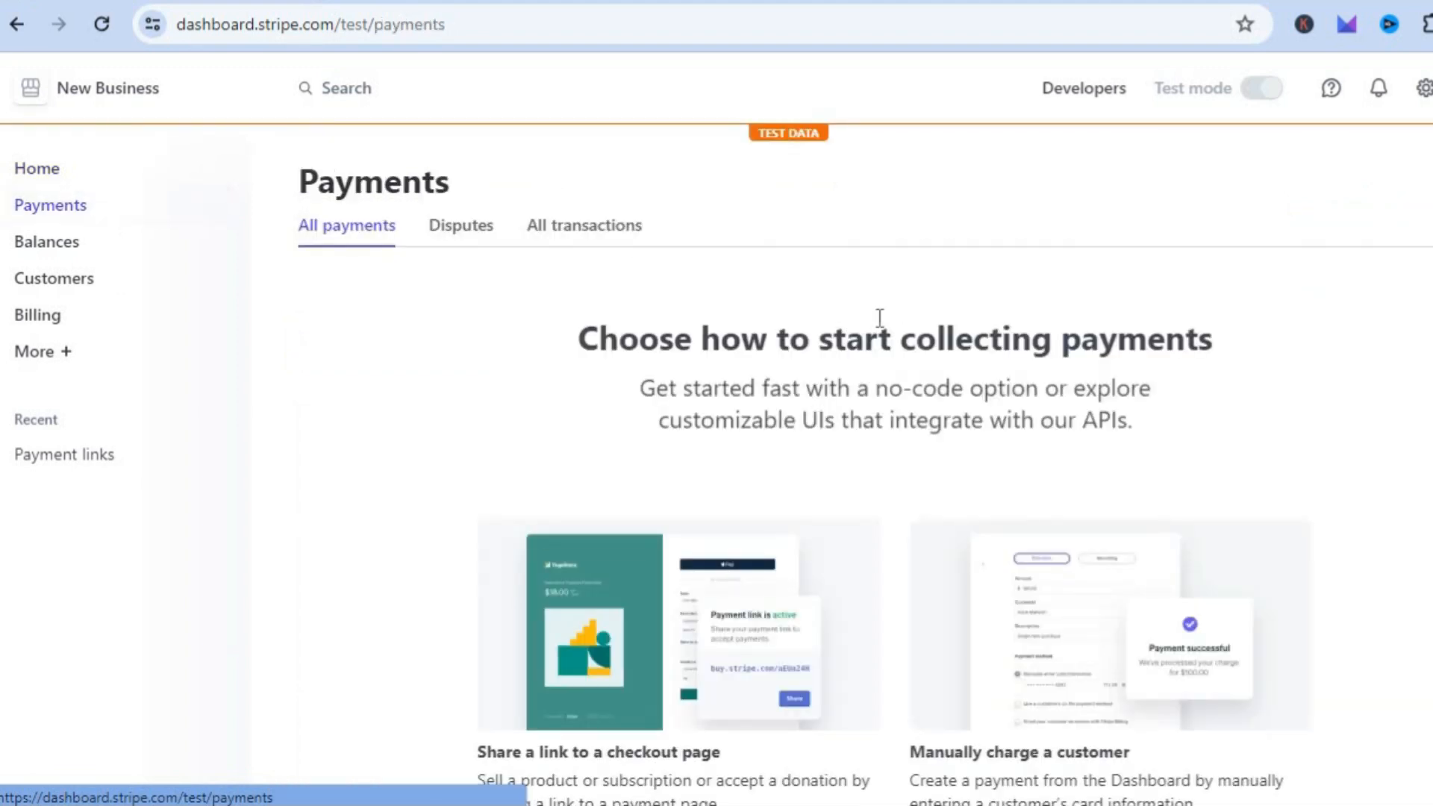
scroll("down", 3)
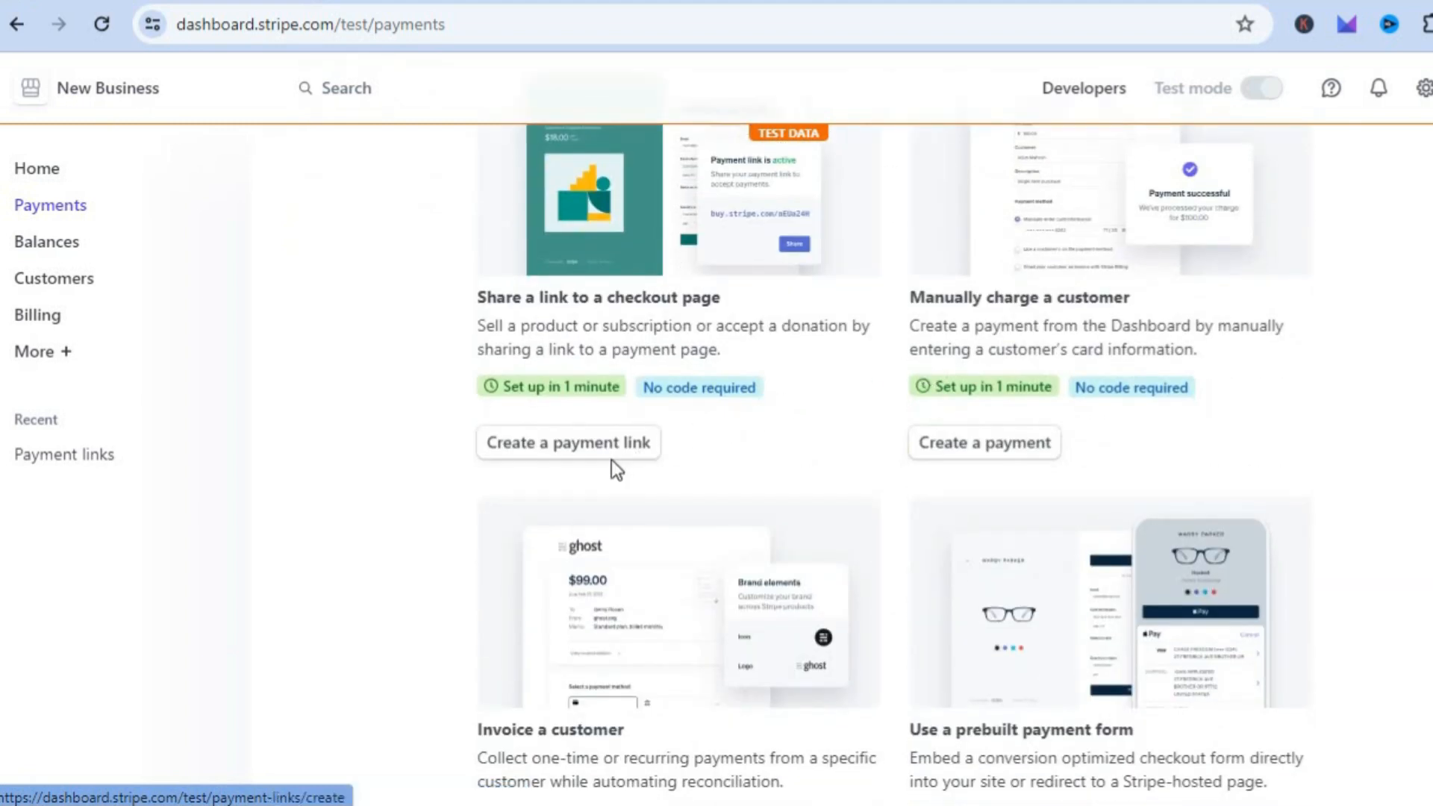
left_click(567, 442)
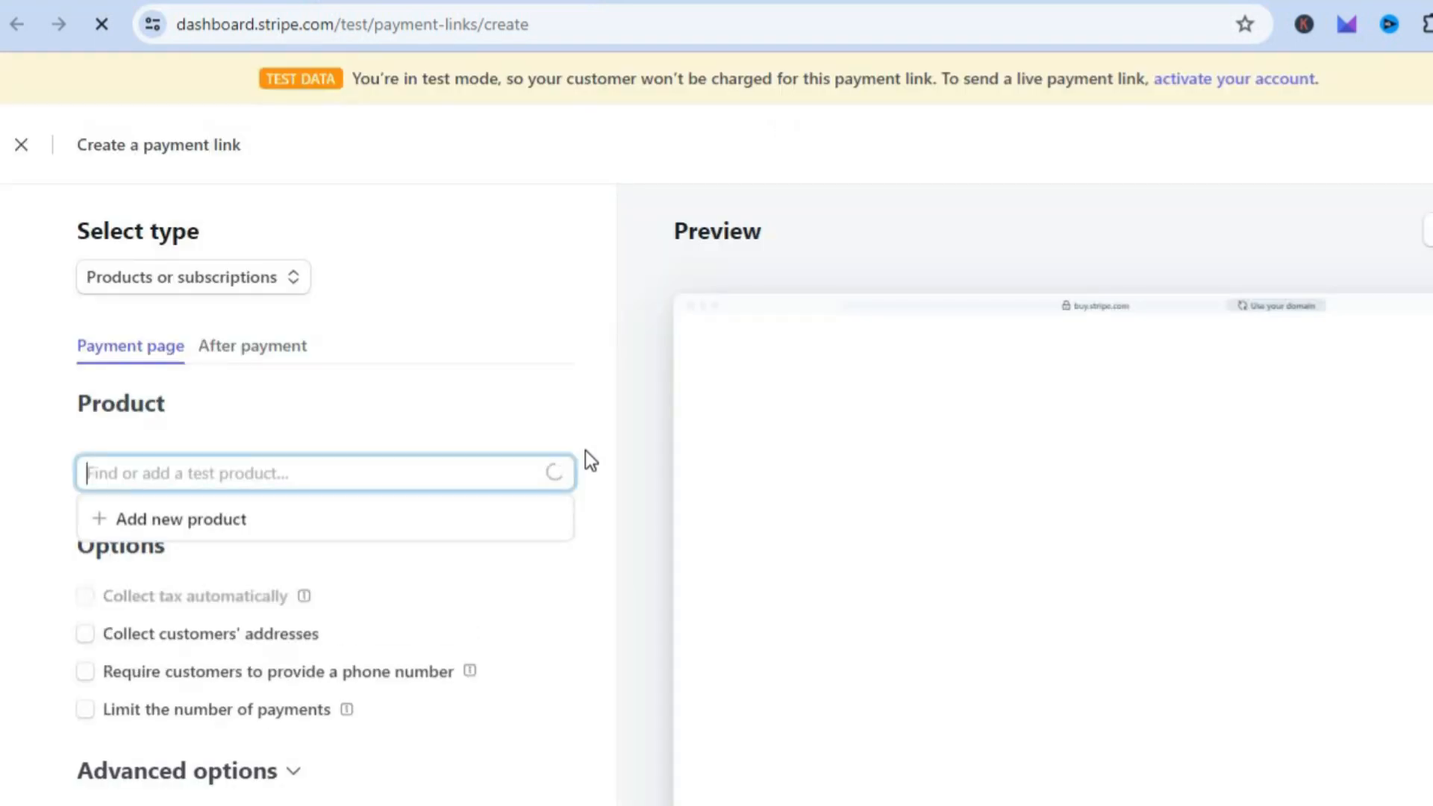
left_click(325, 472)
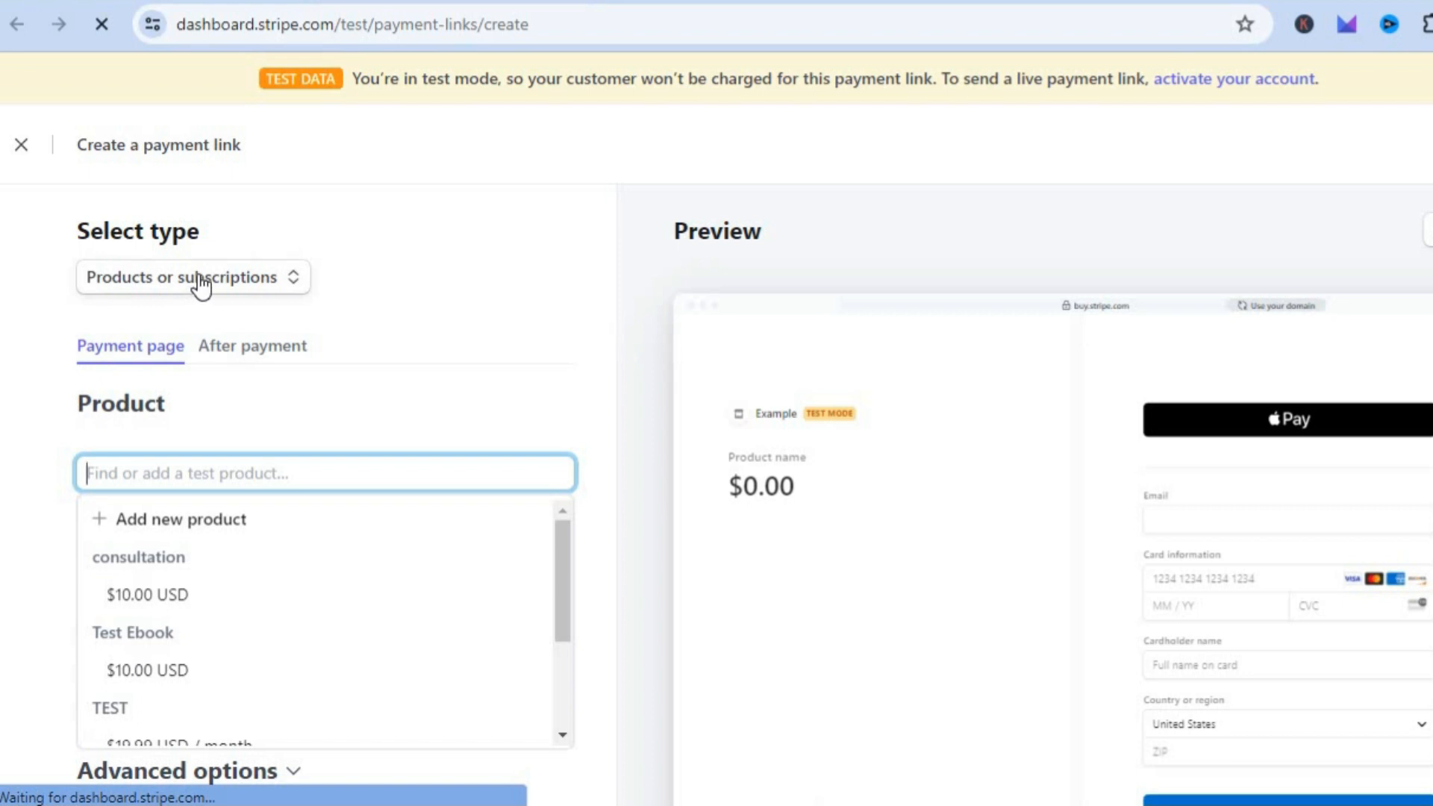
left_click(192, 276)
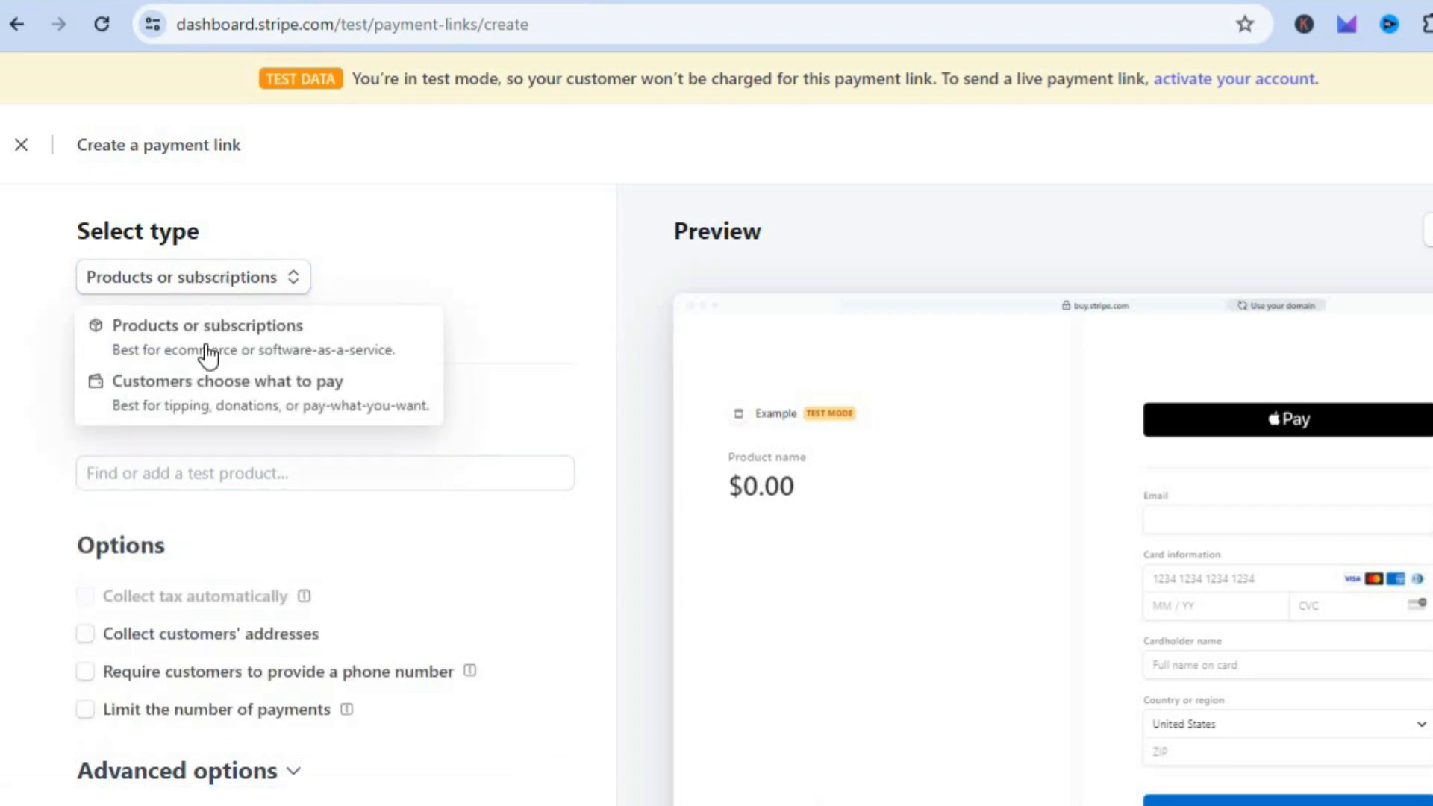
mouse_move(429, 349)
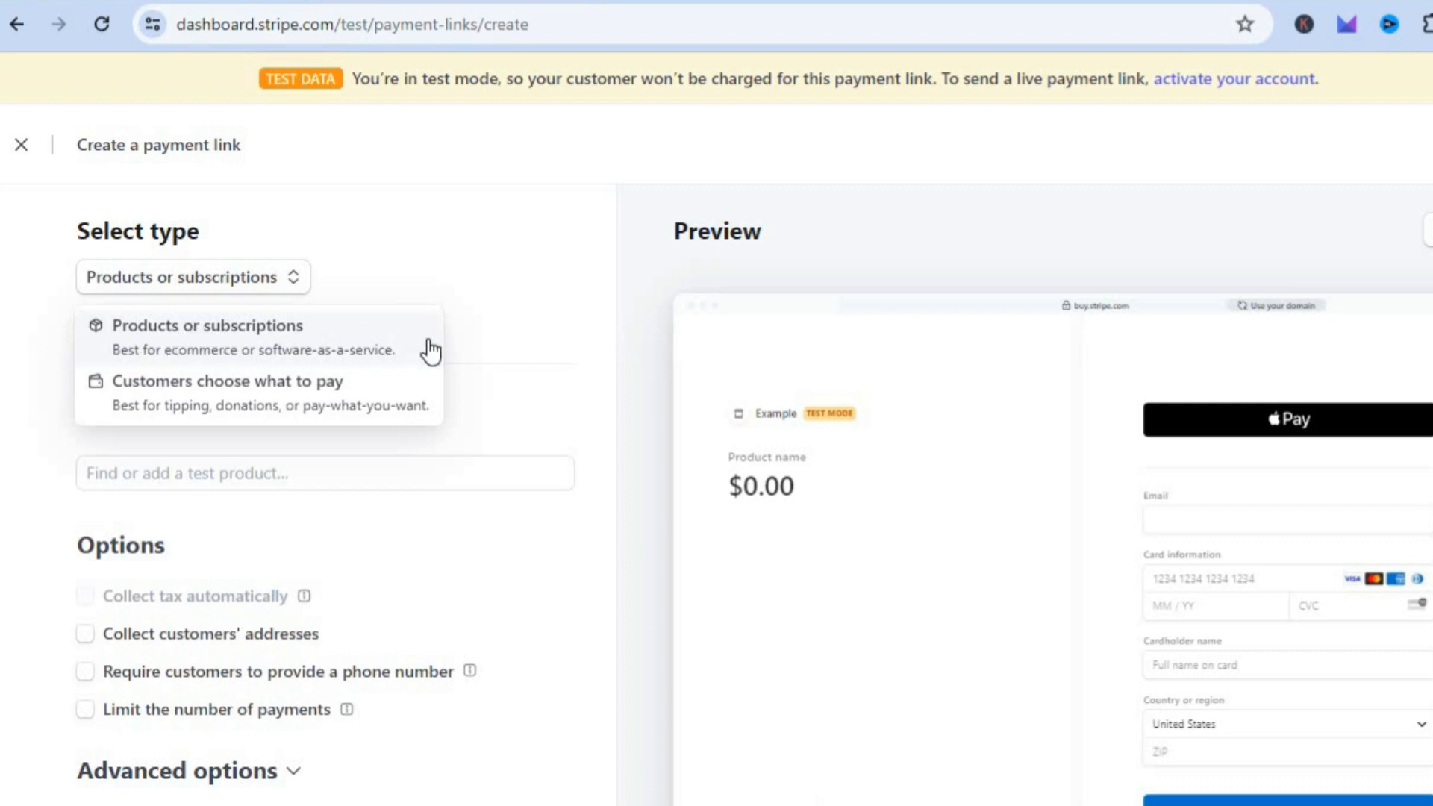
mouse_move(521, 342)
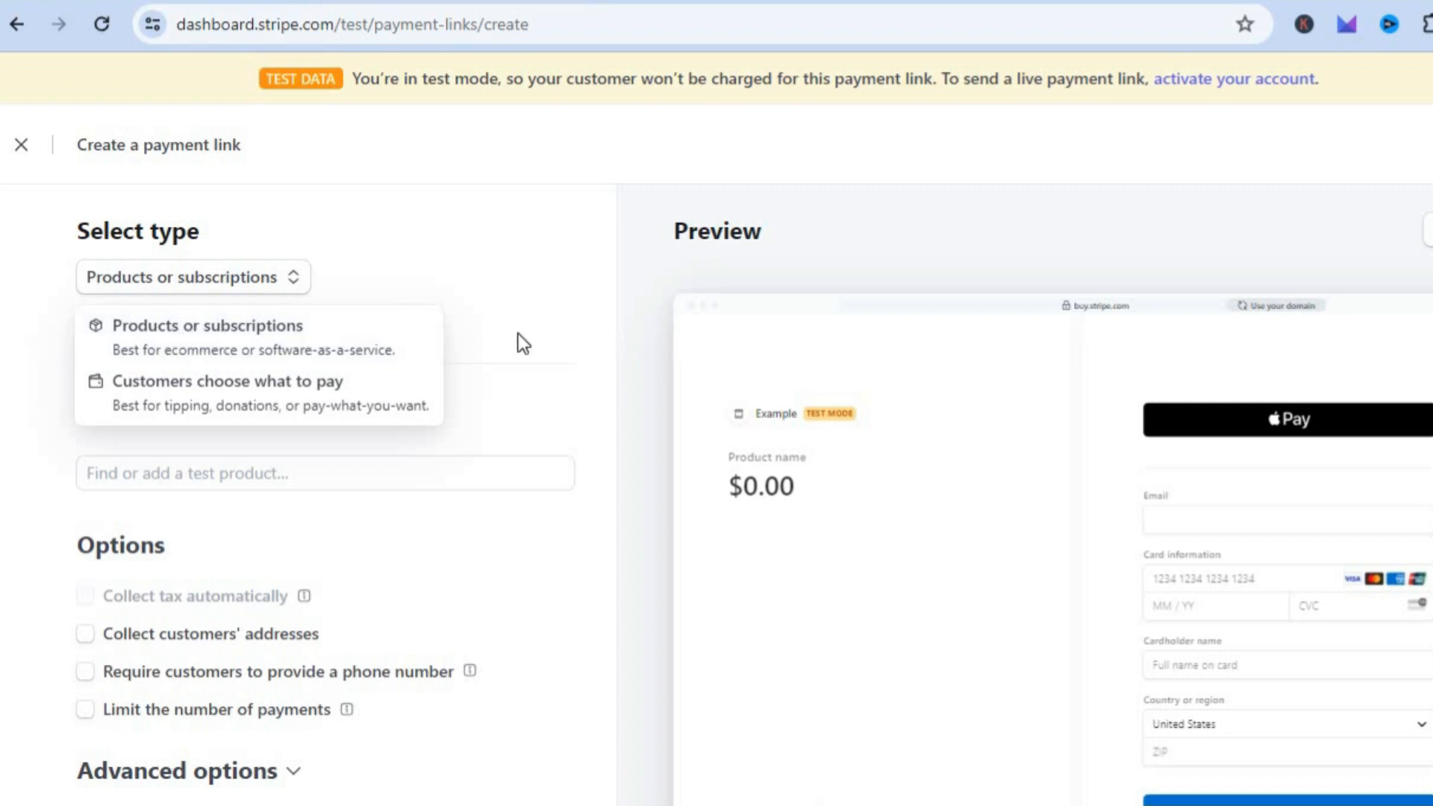
left_click(207, 325)
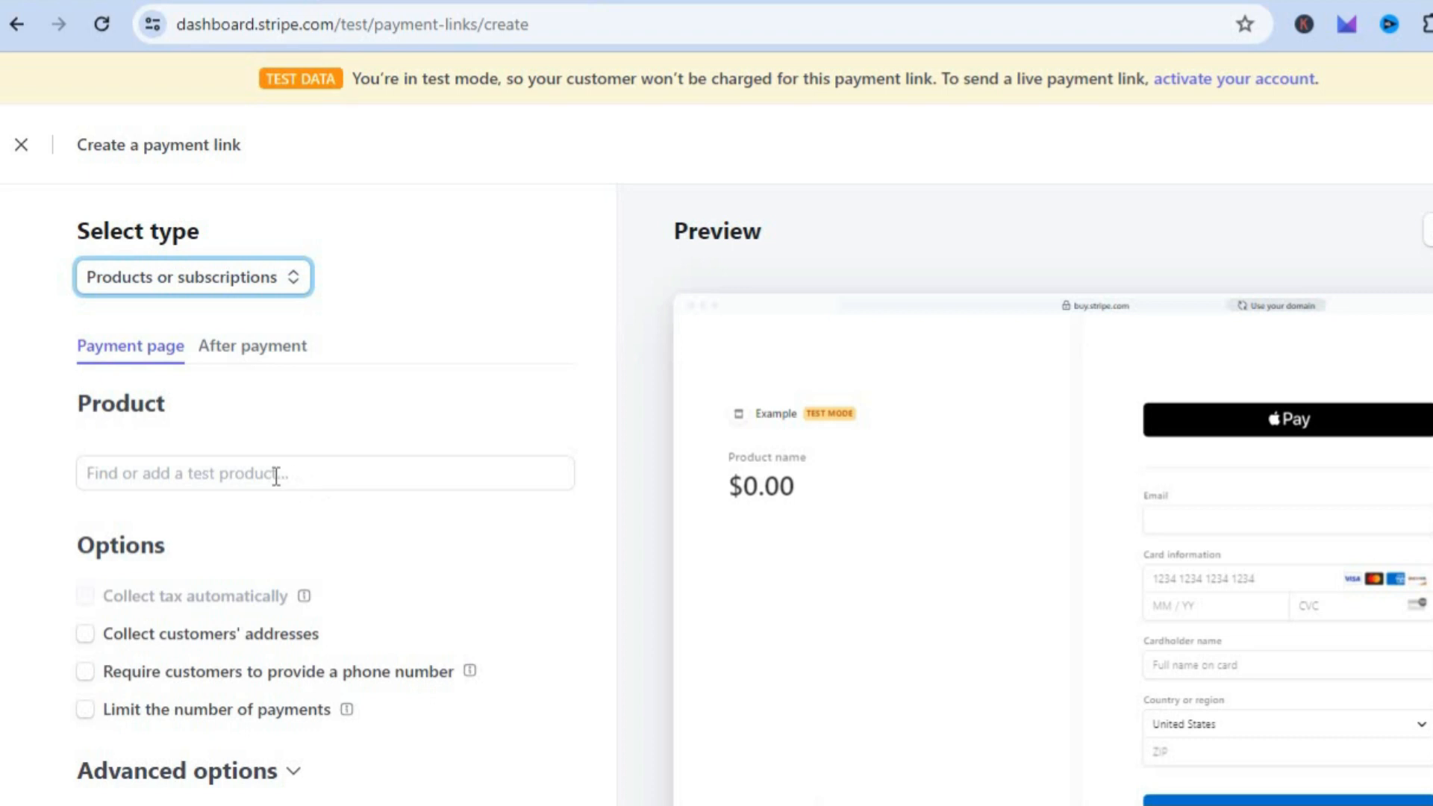
left_click(325, 472)
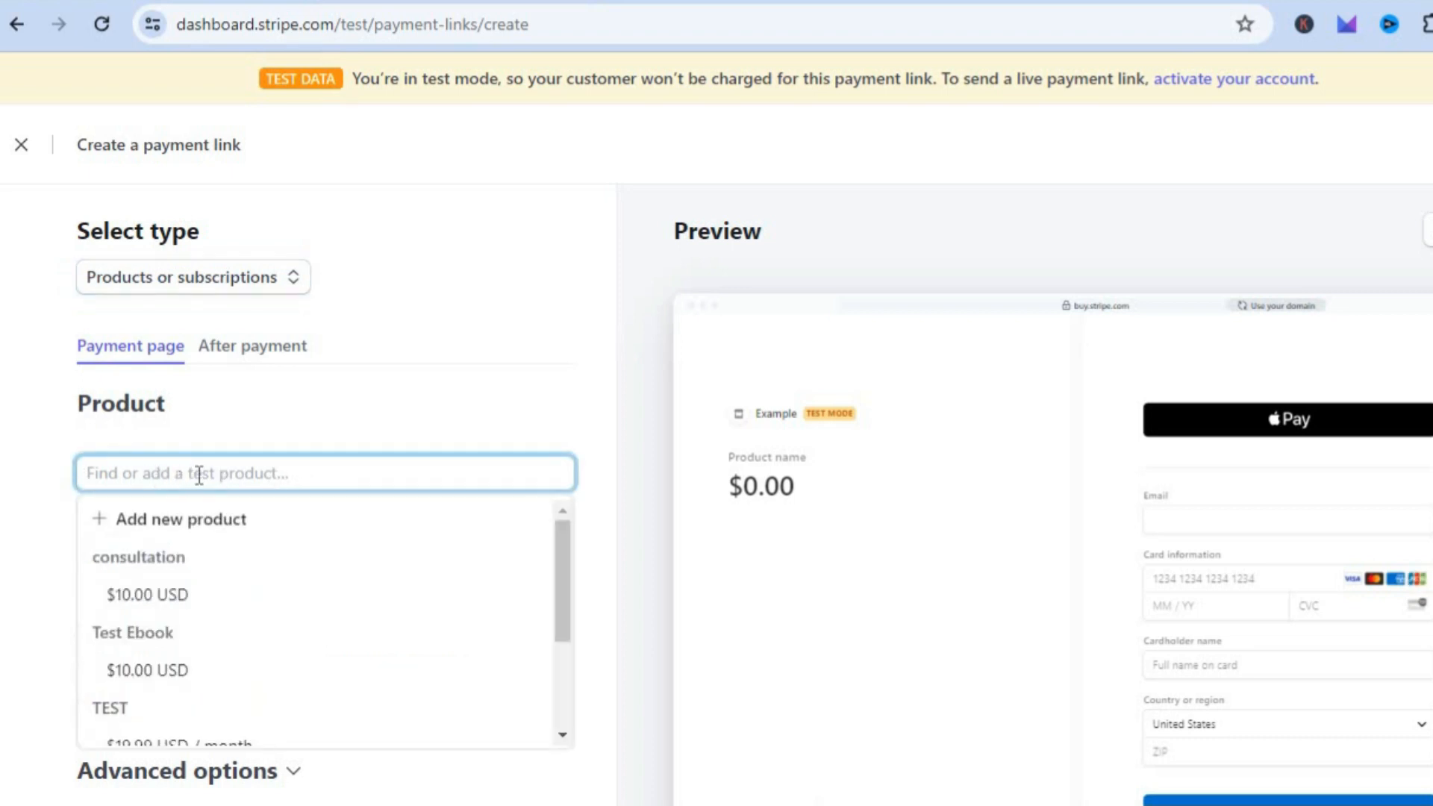
mouse_move(223, 519)
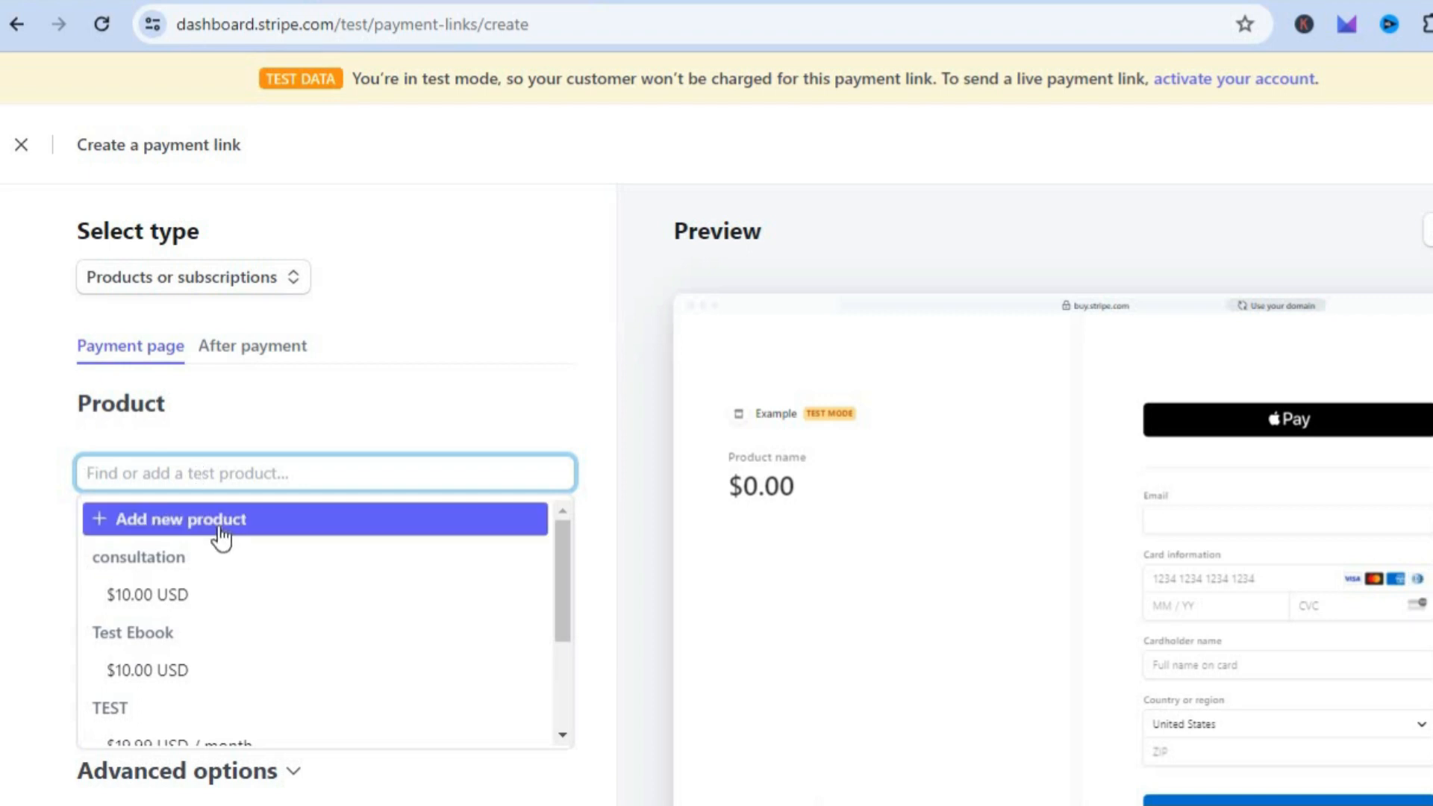
Step: Add a new product named 'test' priced at 19.99 USD with recurring billing
left_click(179, 520)
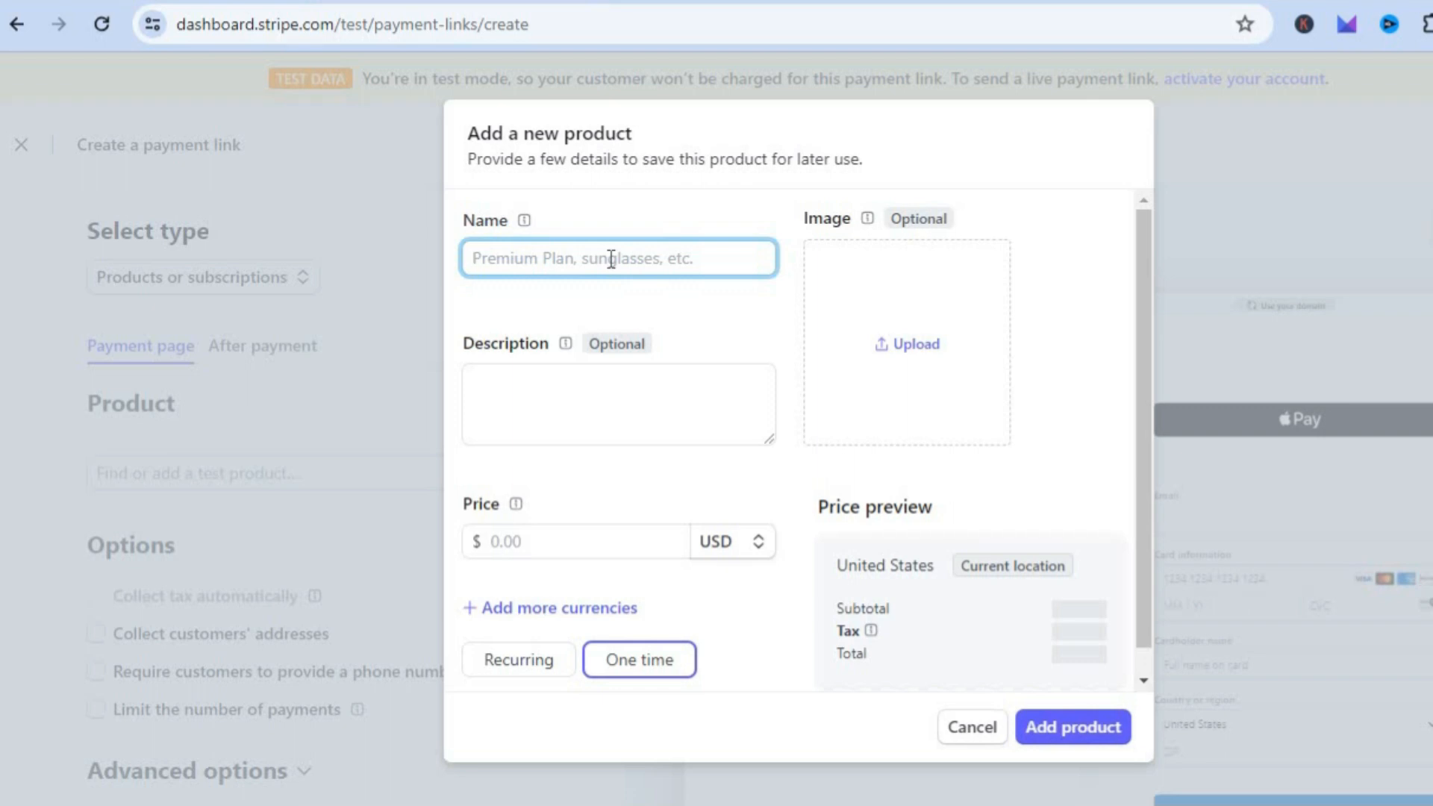
type("te")
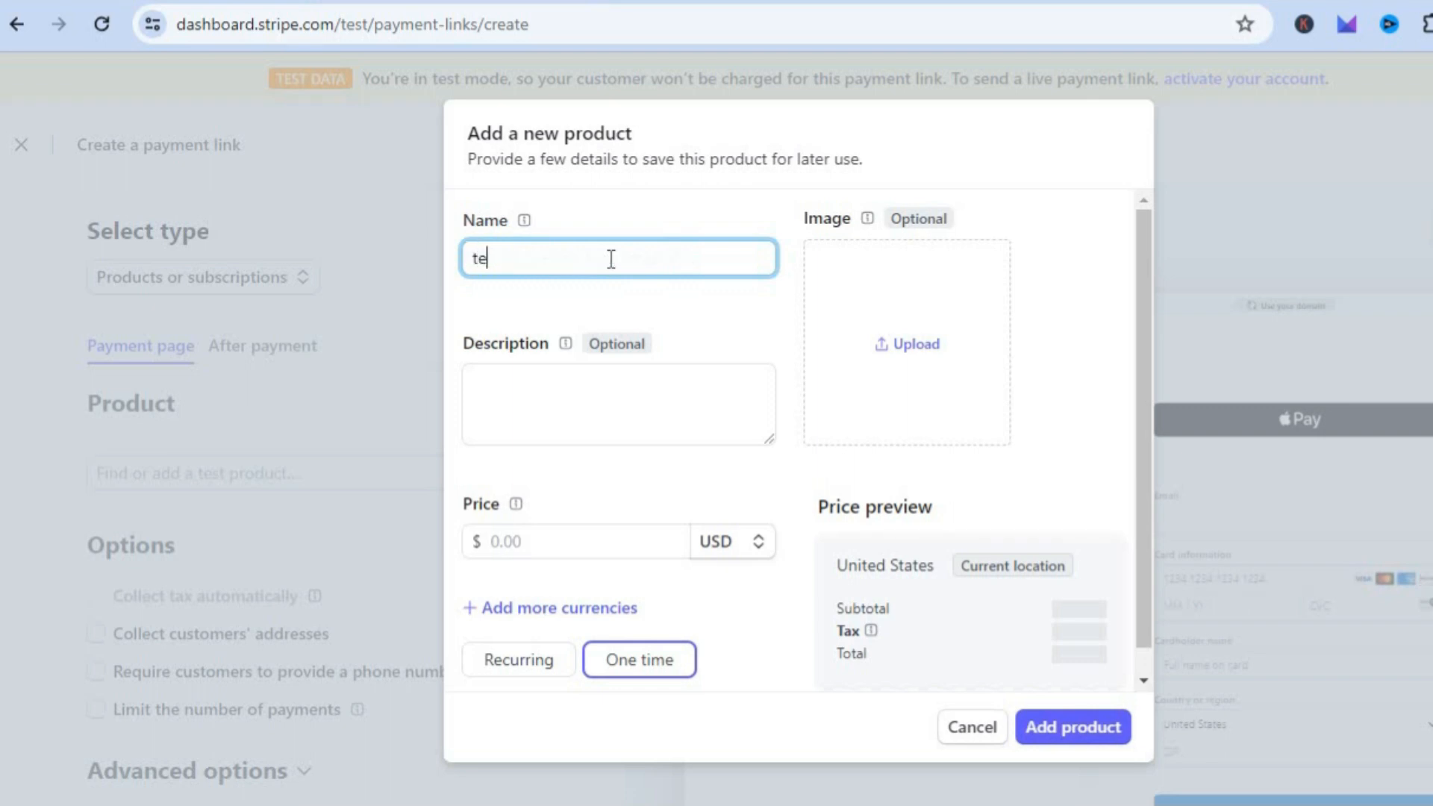
type("st")
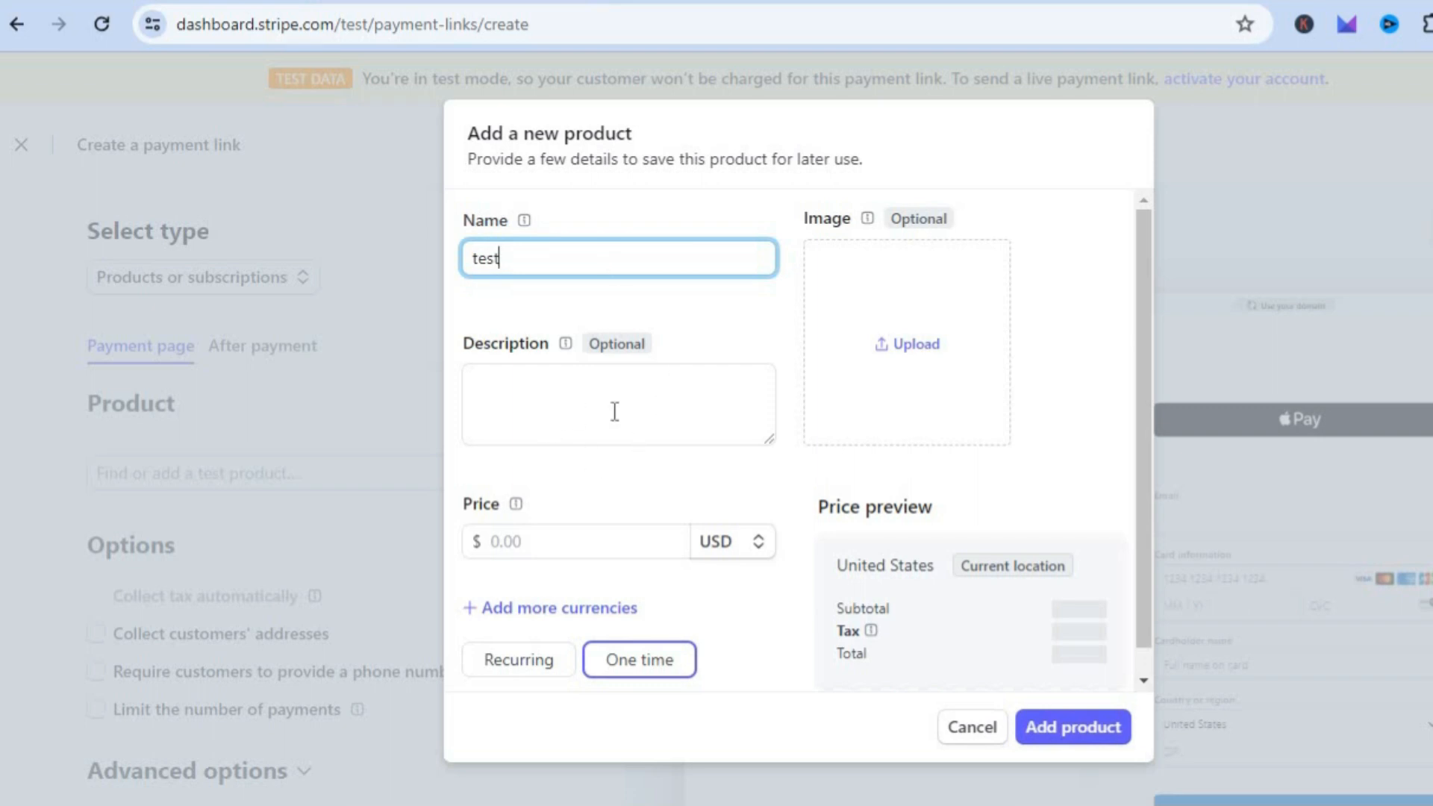
mouse_move(587, 385)
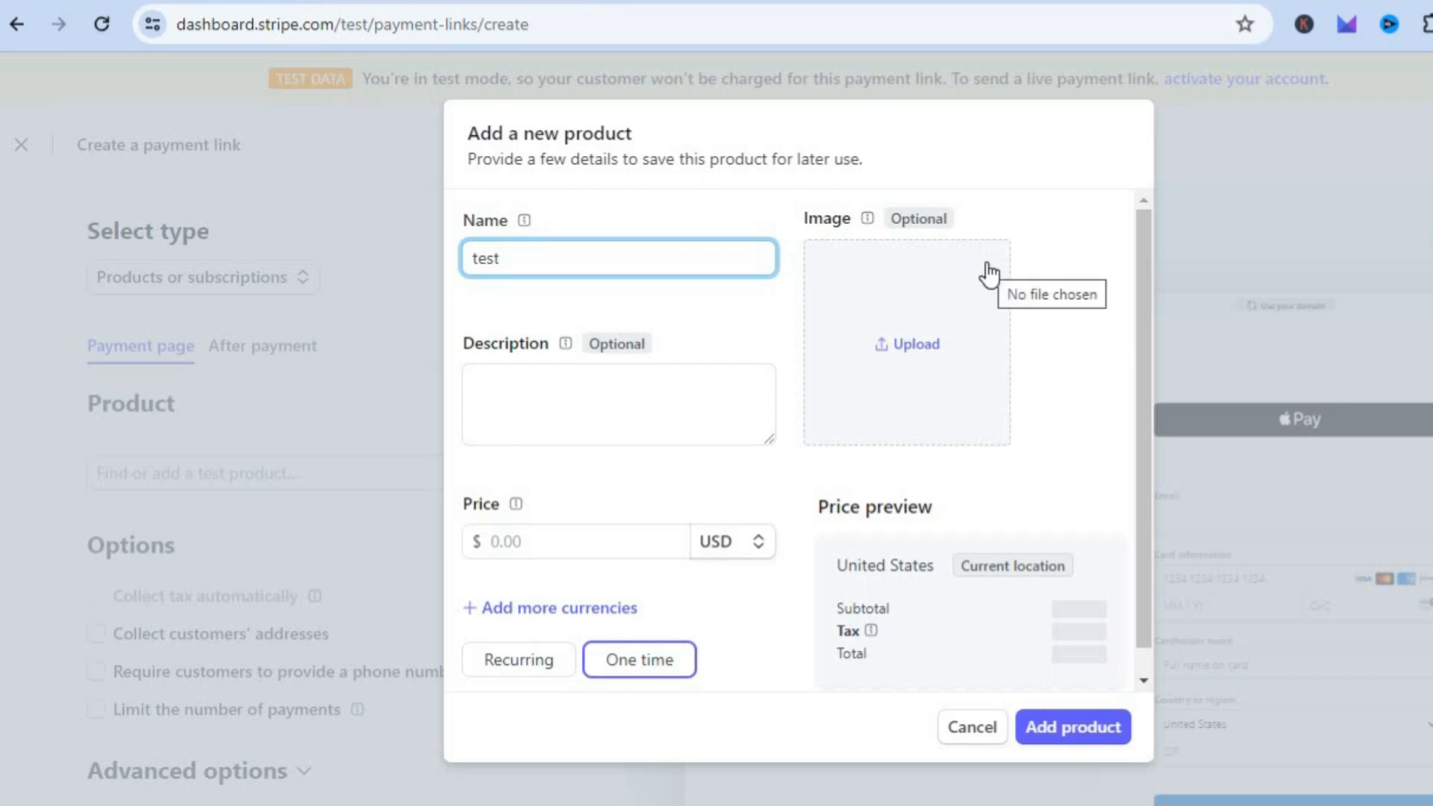
left_click(574, 542)
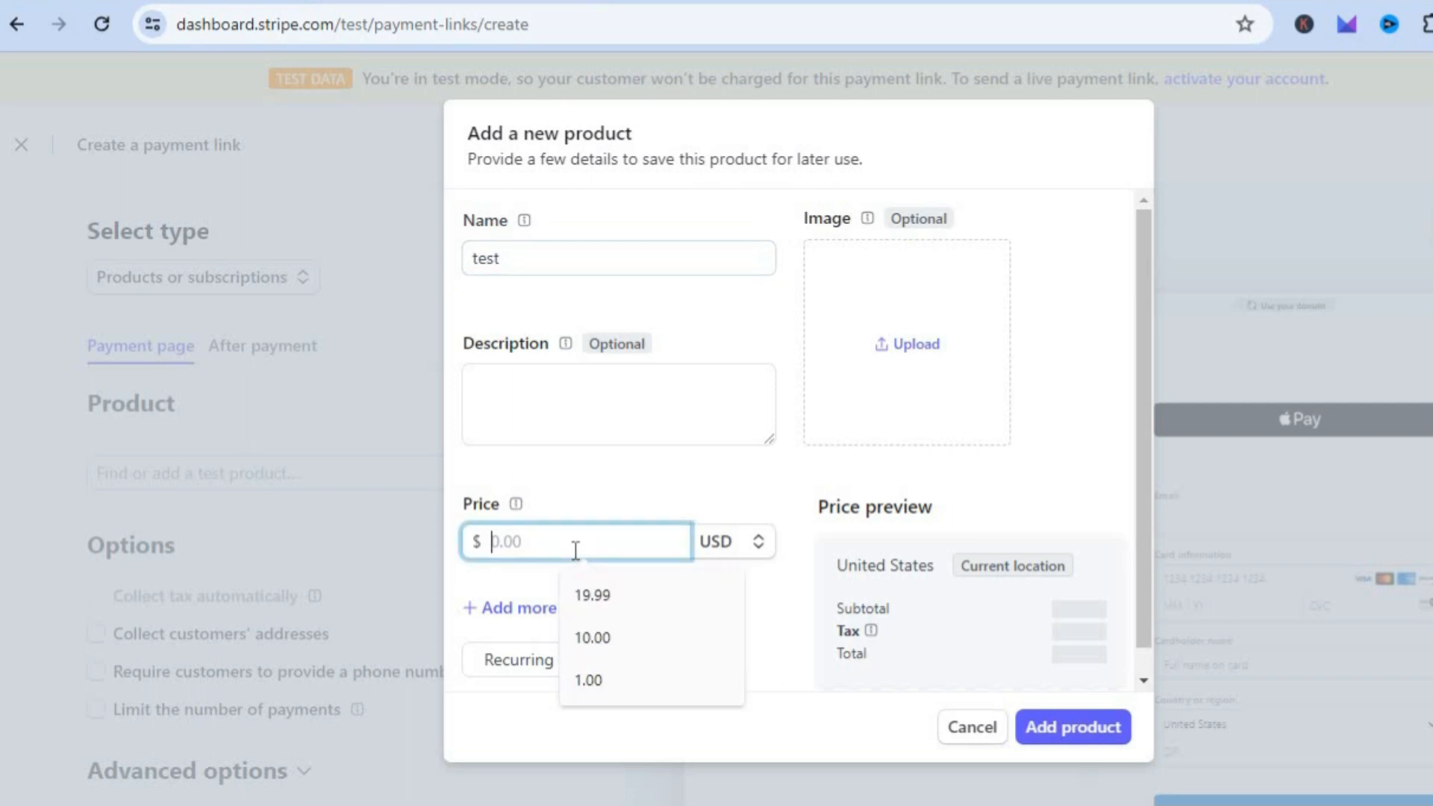
left_click(591, 595)
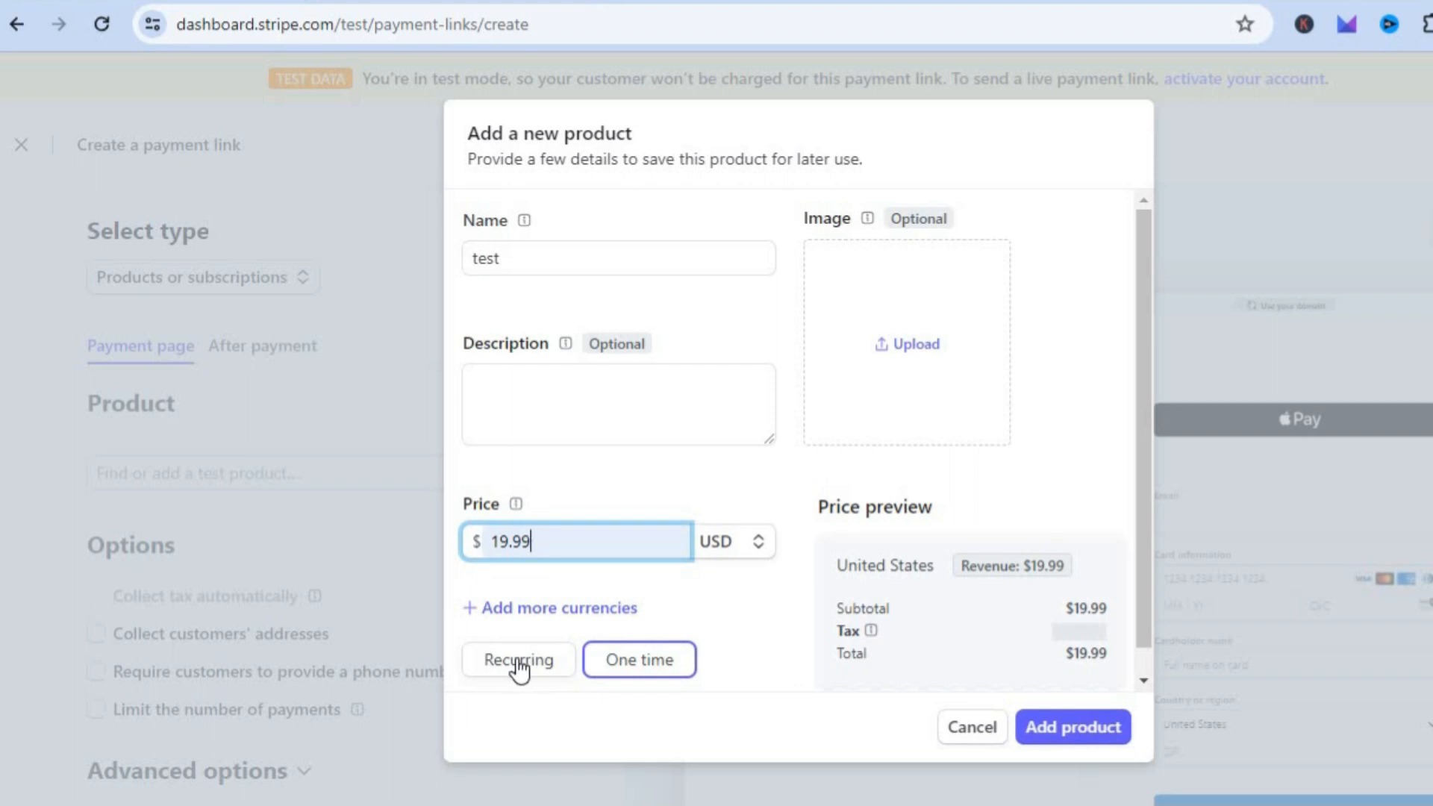
left_click(518, 659)
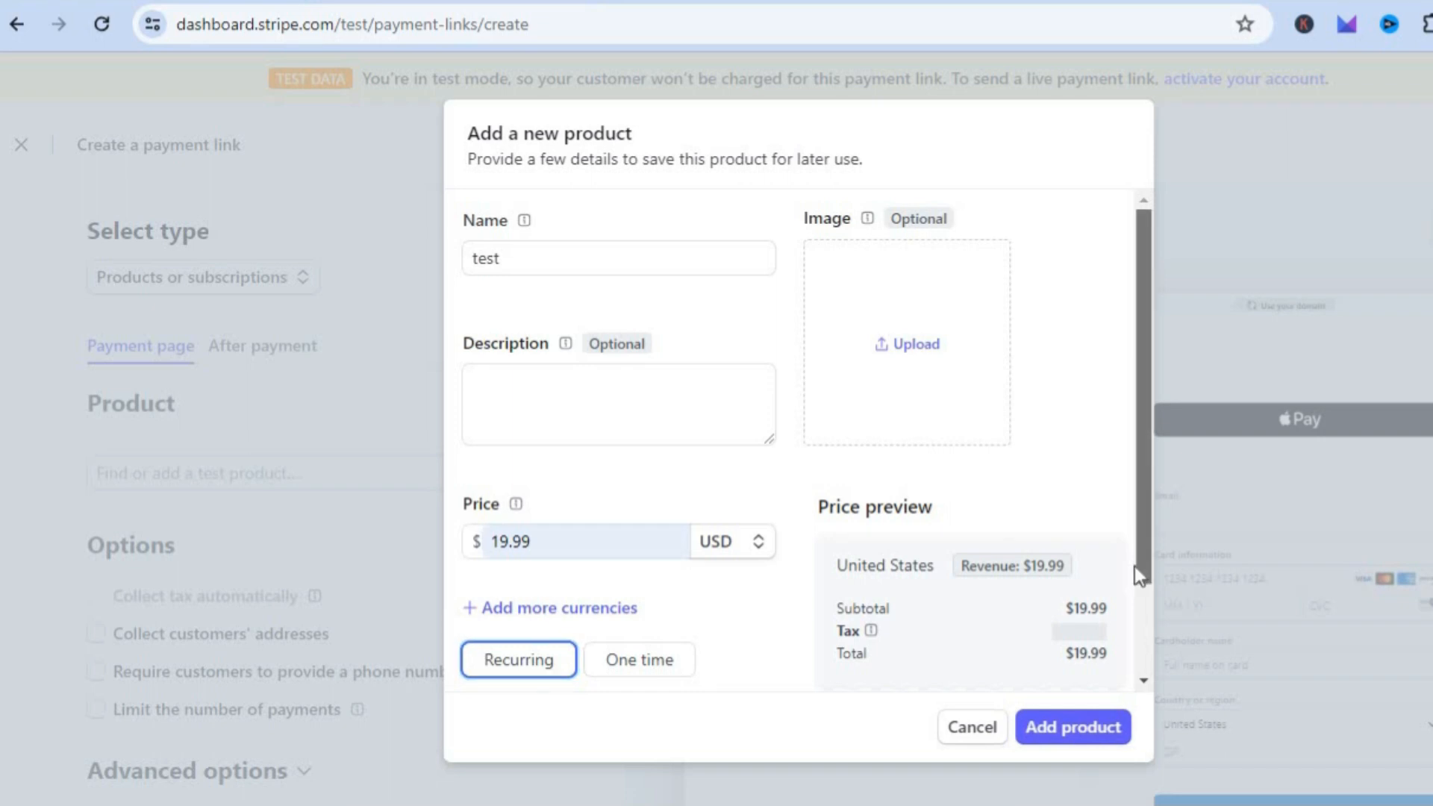
Step: Set the test product's billing period to Weekly and add the product
scroll("down", 3)
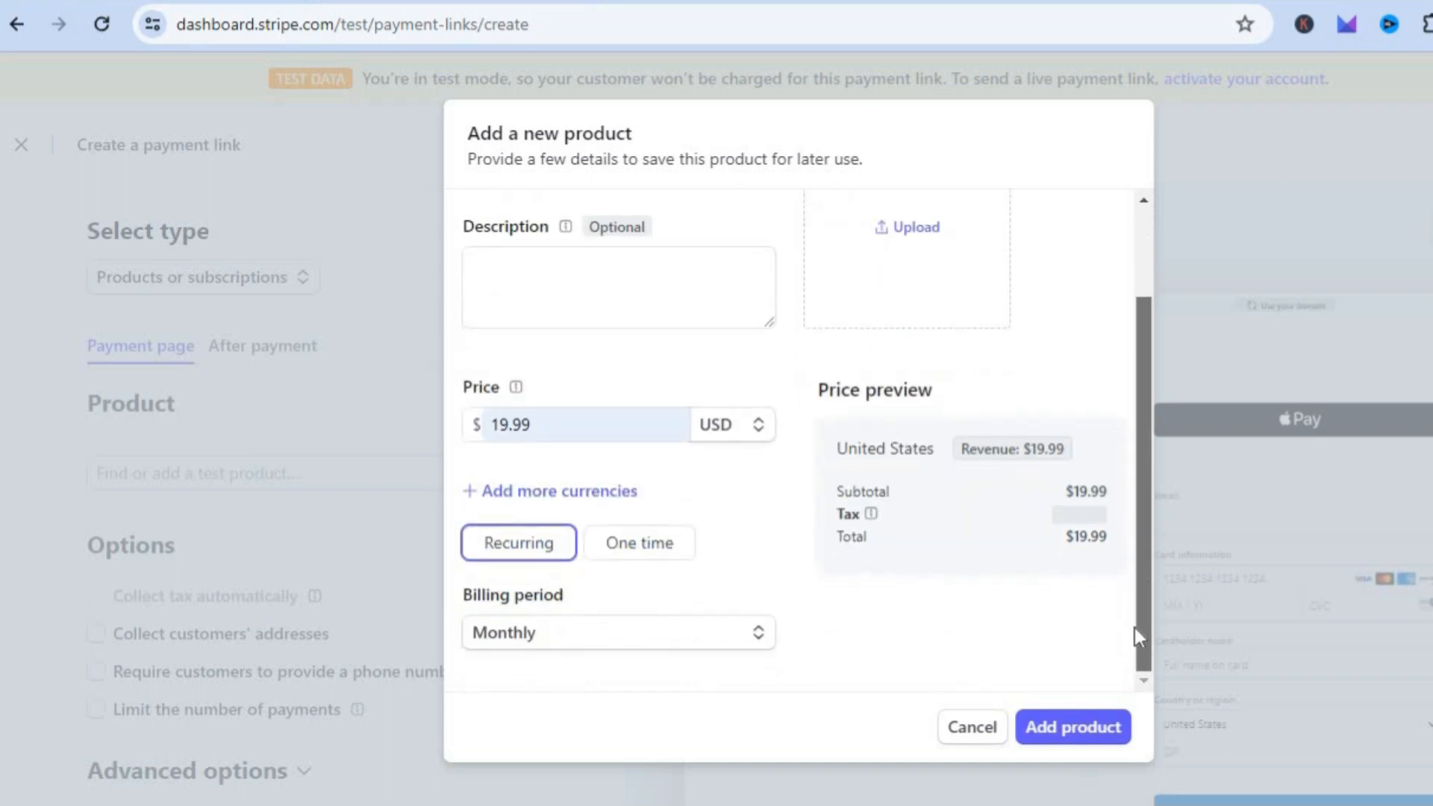
mouse_move(782, 684)
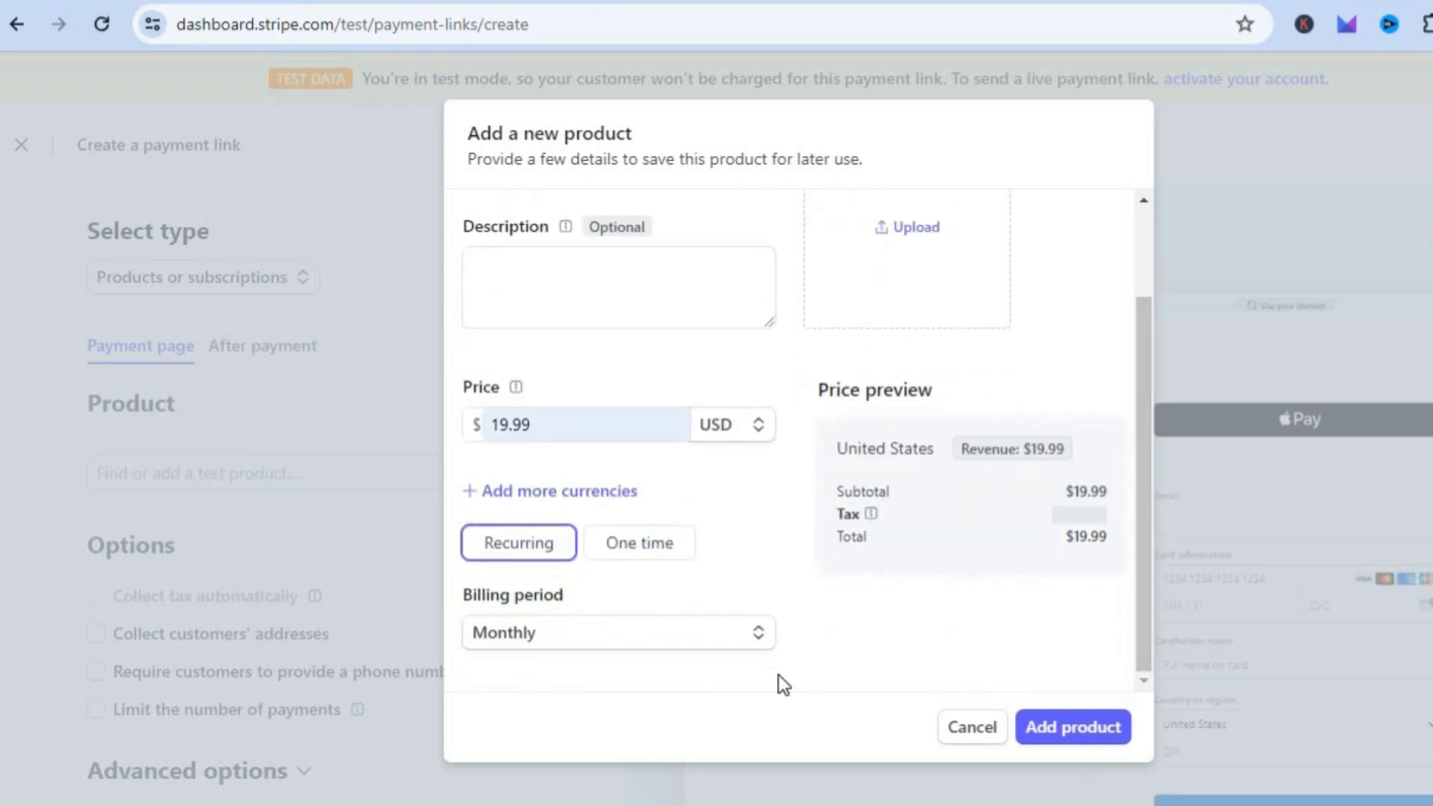
left_click(618, 632)
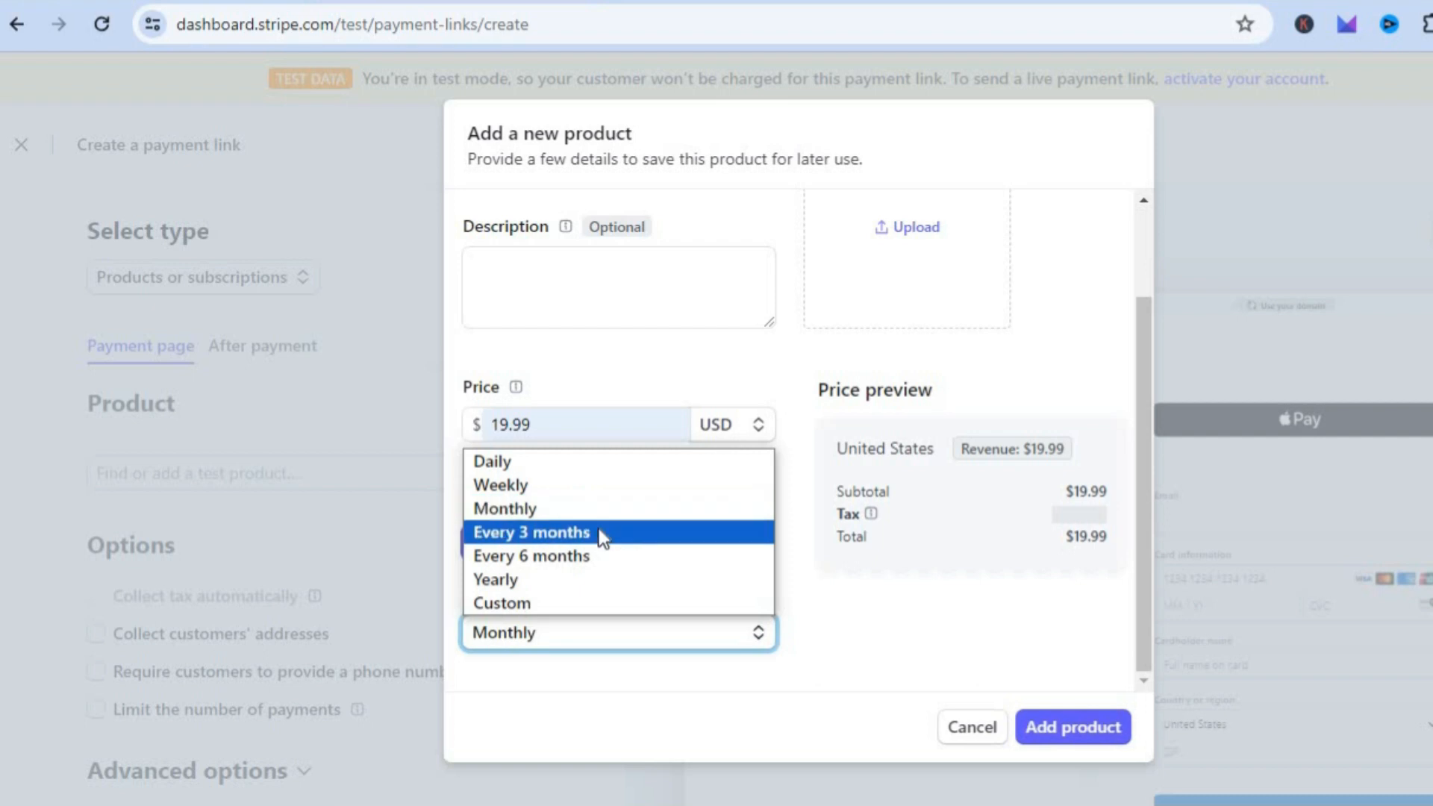
mouse_move(603, 555)
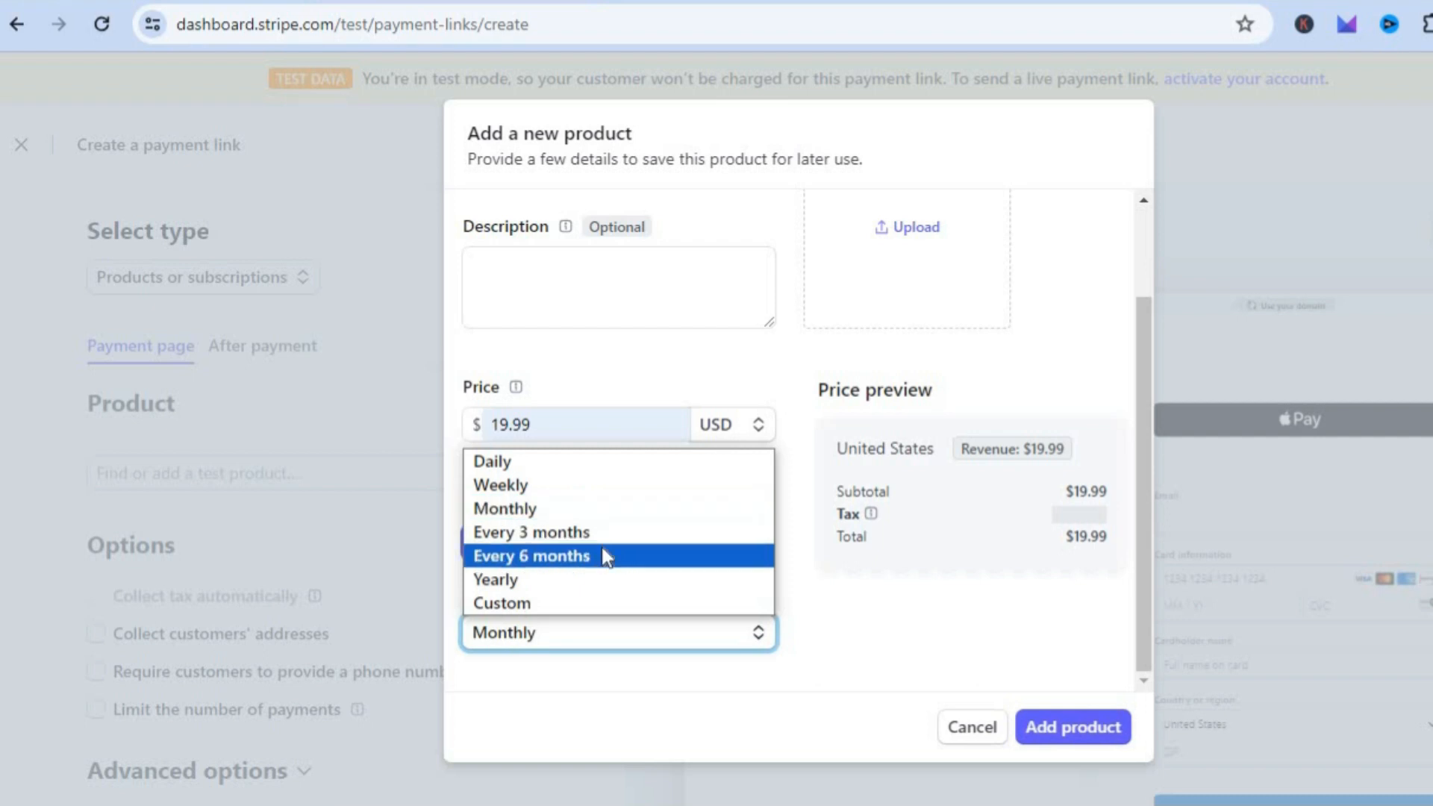
mouse_move(638, 602)
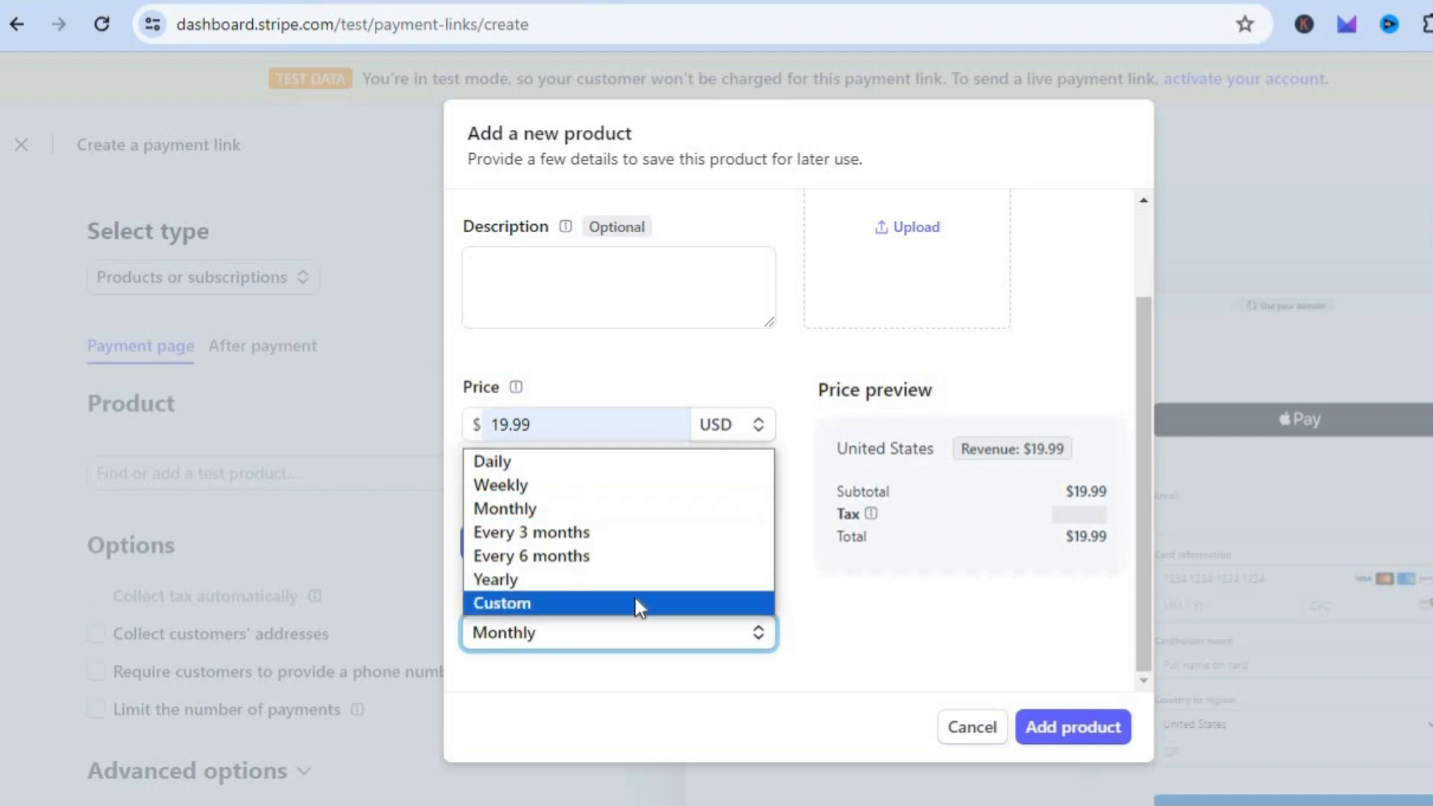
left_click(500, 484)
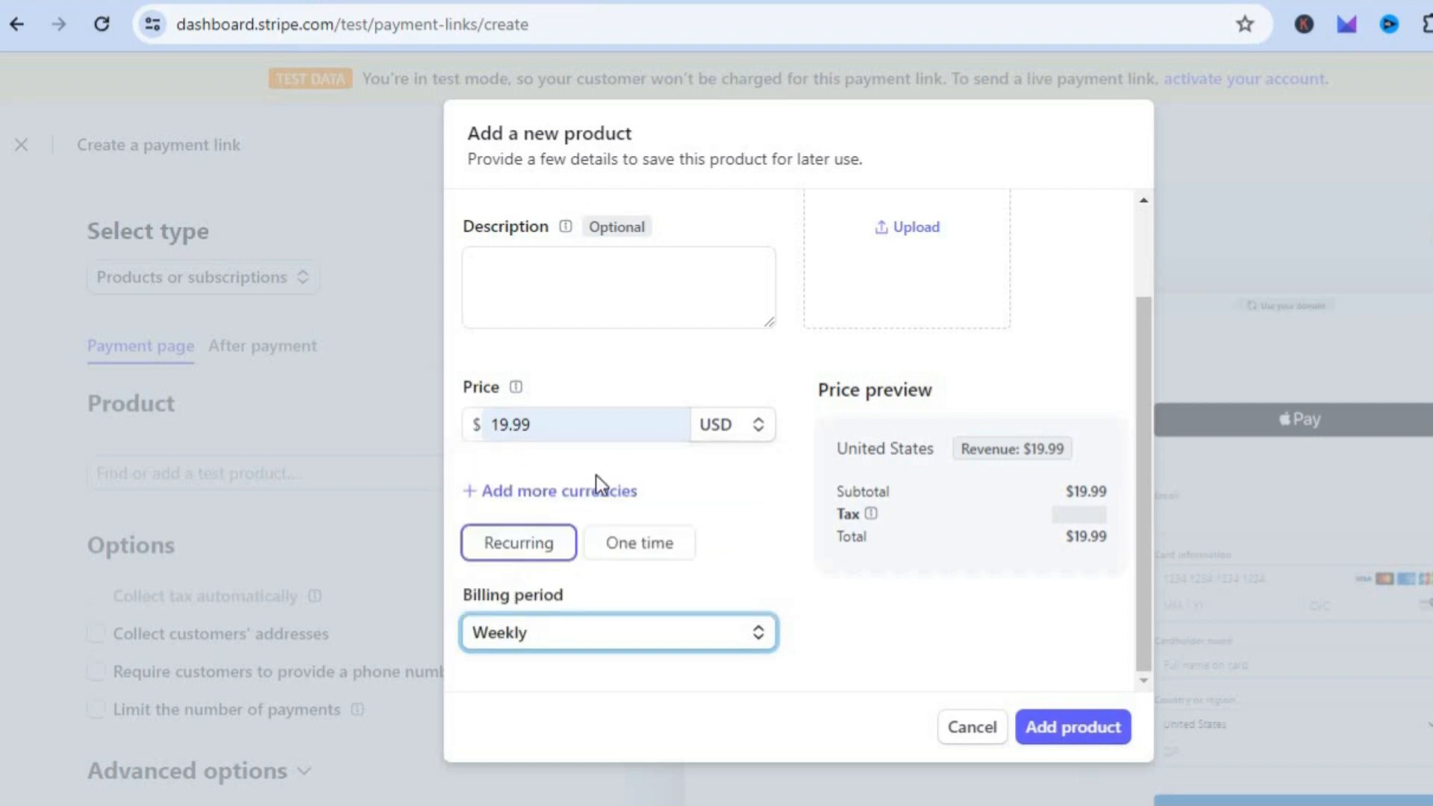
mouse_move(1124, 628)
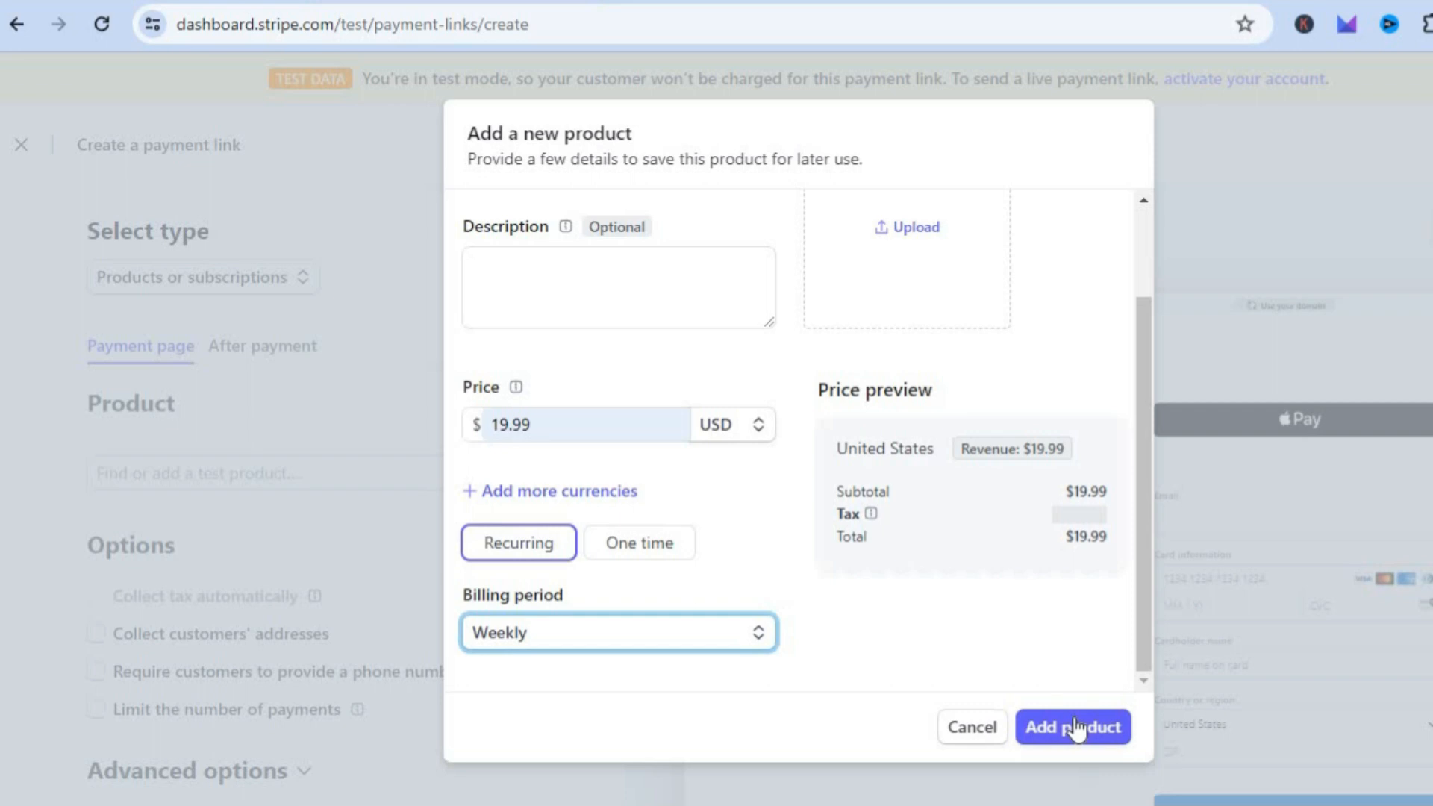
left_click(1072, 726)
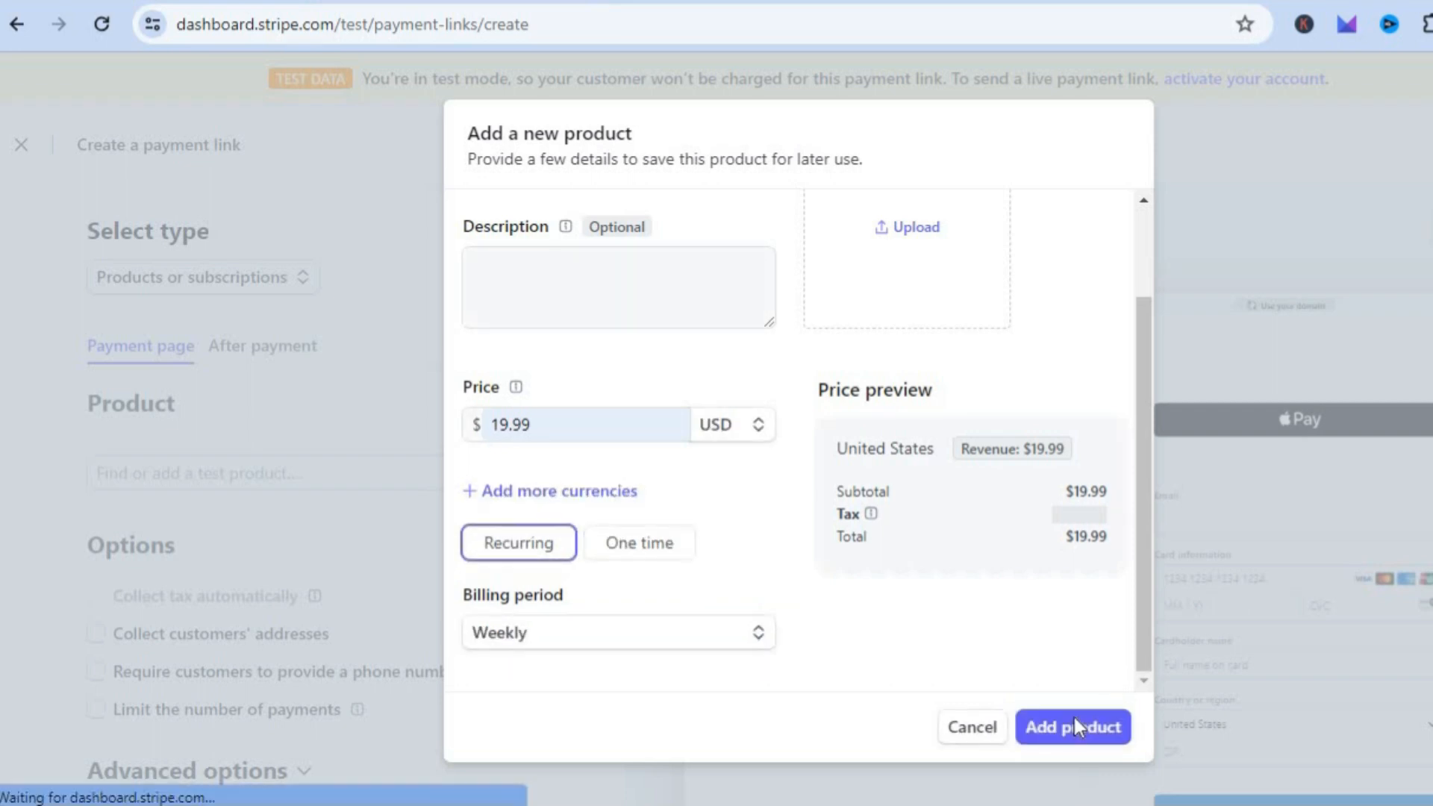
Step: Confirm the weekly test product and toggle the 'Collect customers' addresses' option
left_click(1073, 726)
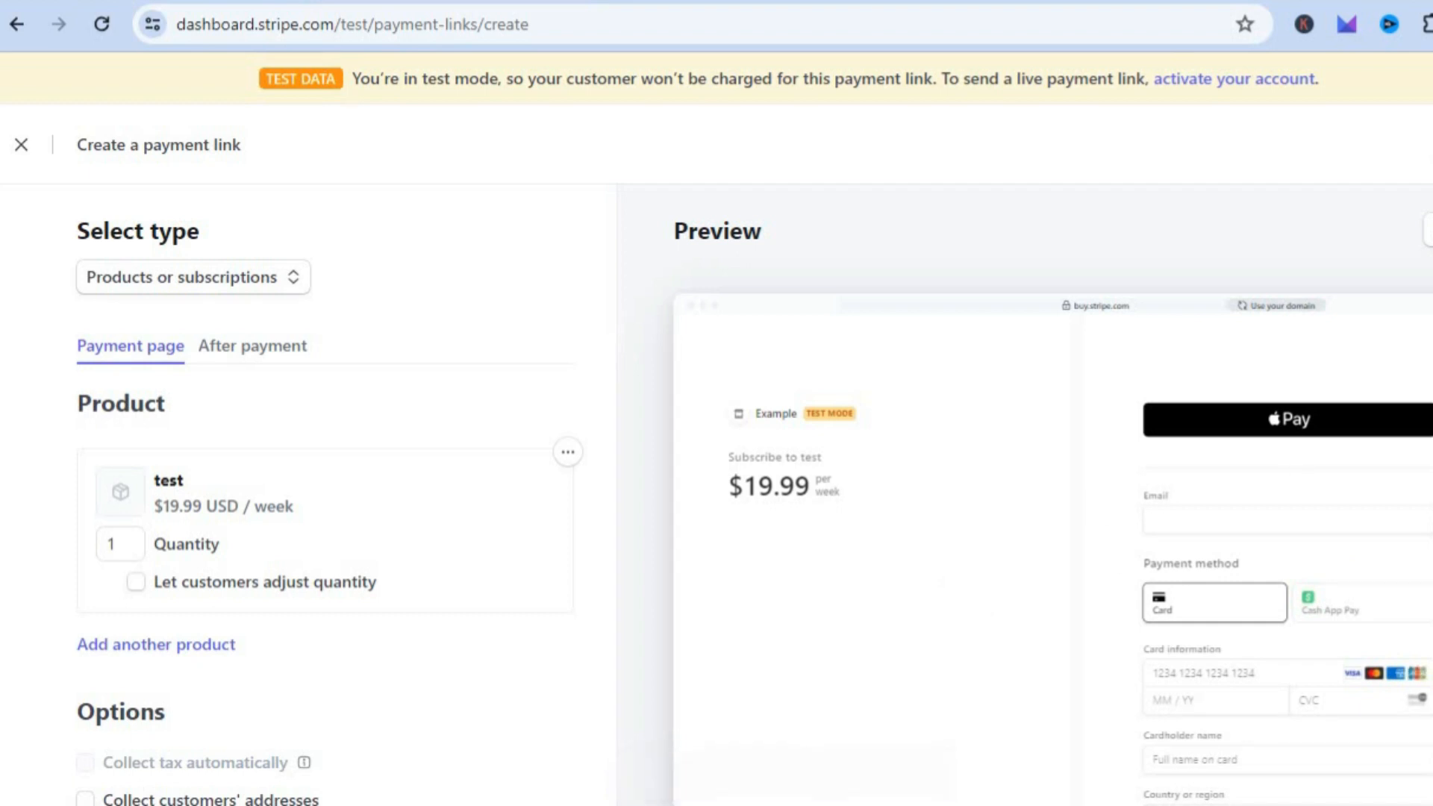
scroll("down", 3)
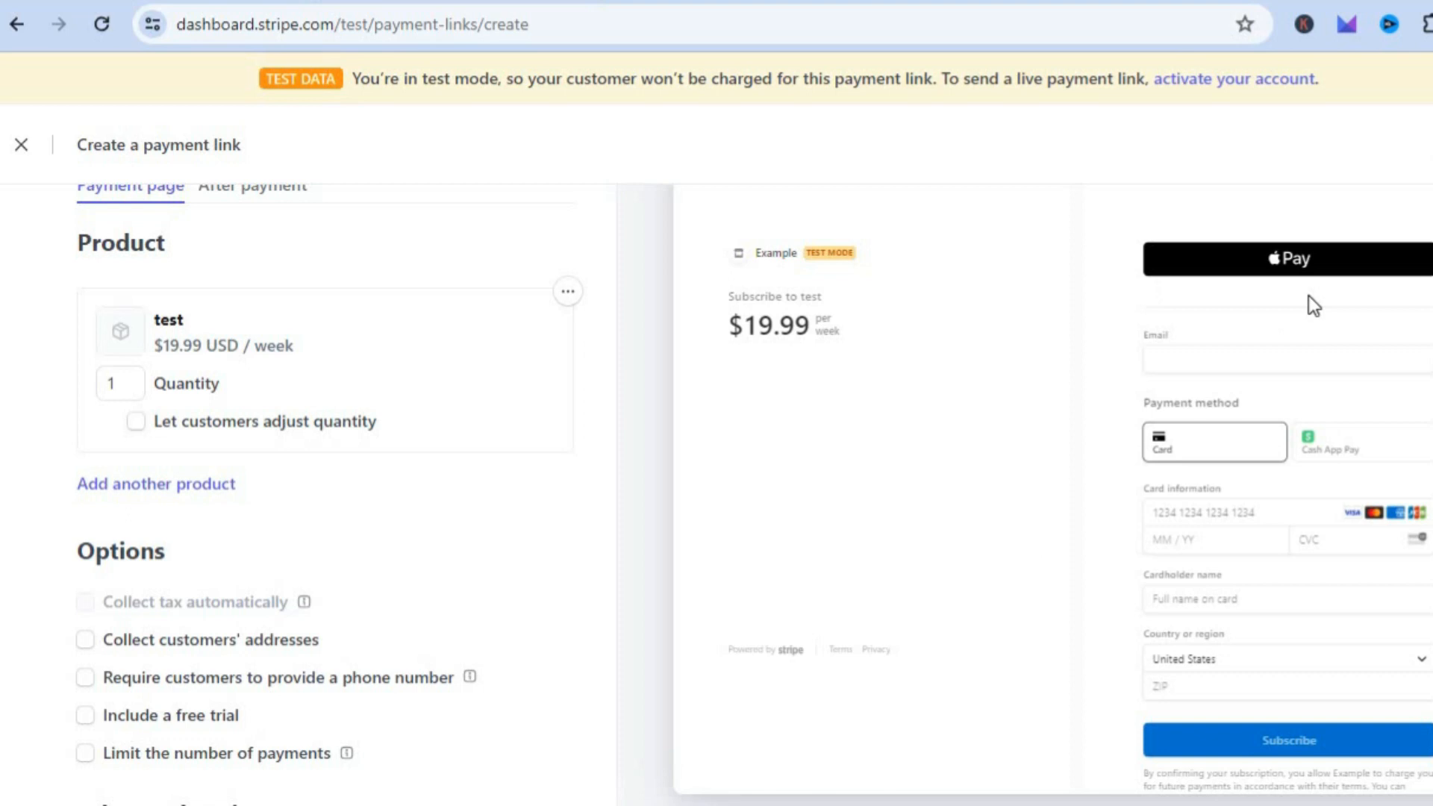
mouse_move(1265, 392)
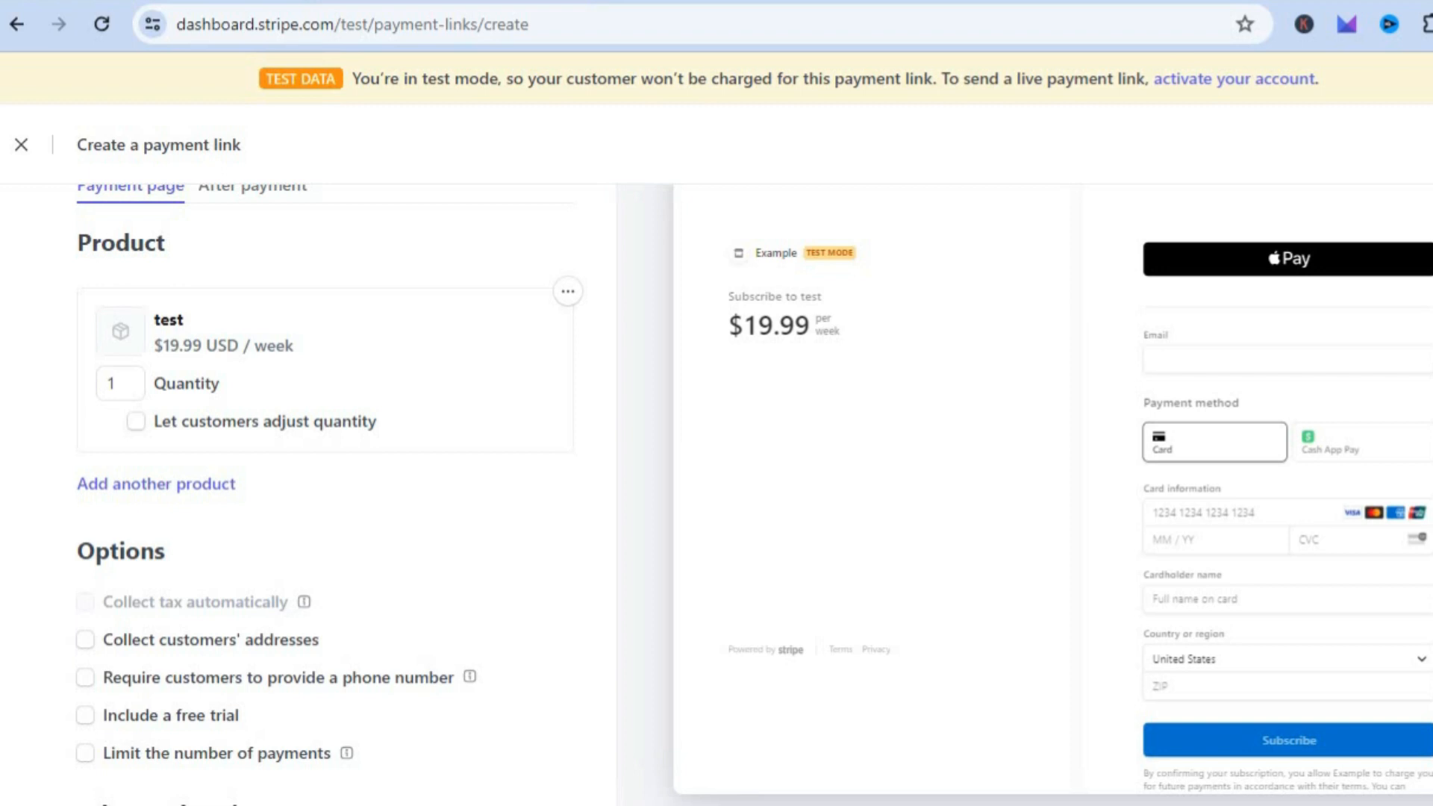
scroll("down", 3)
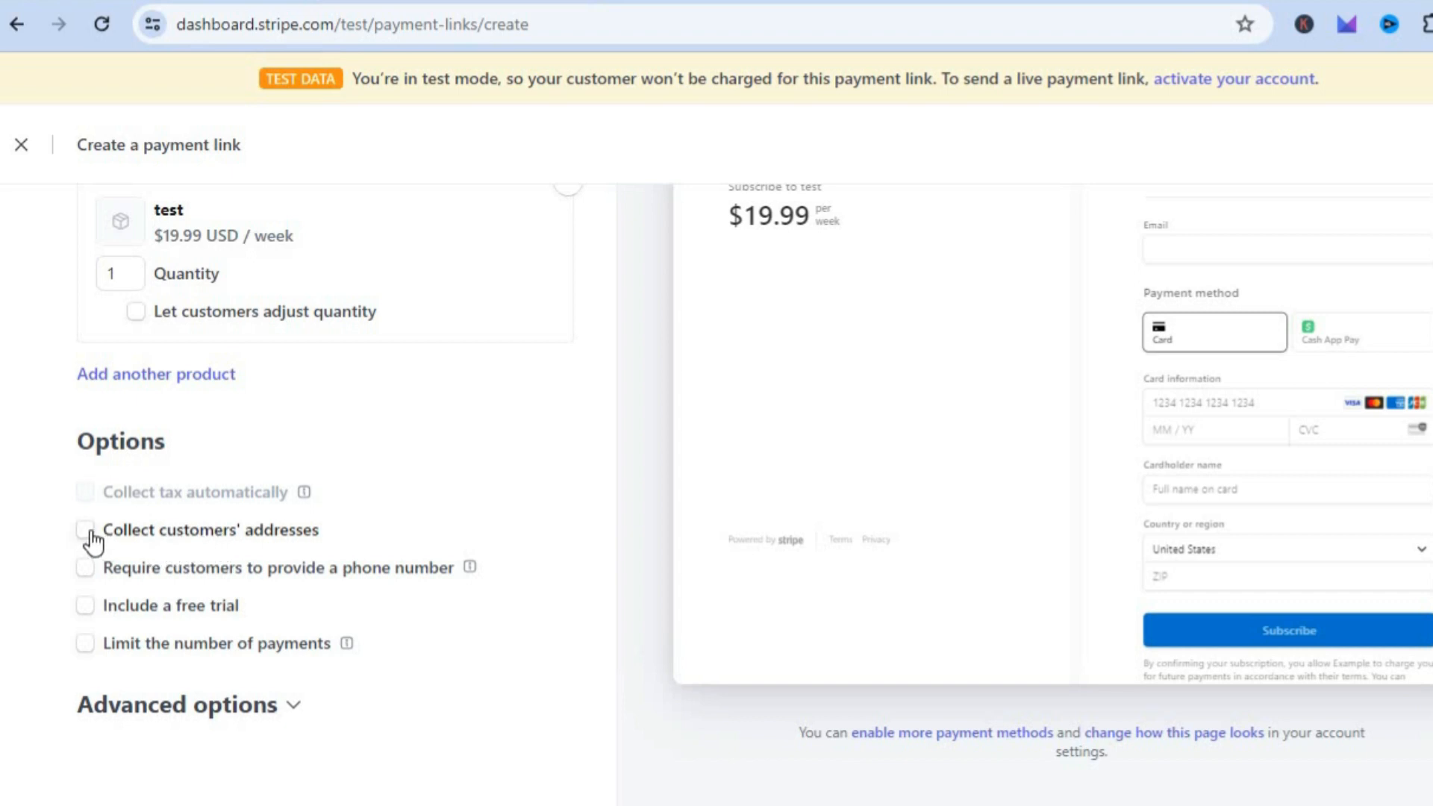
left_click(84, 529)
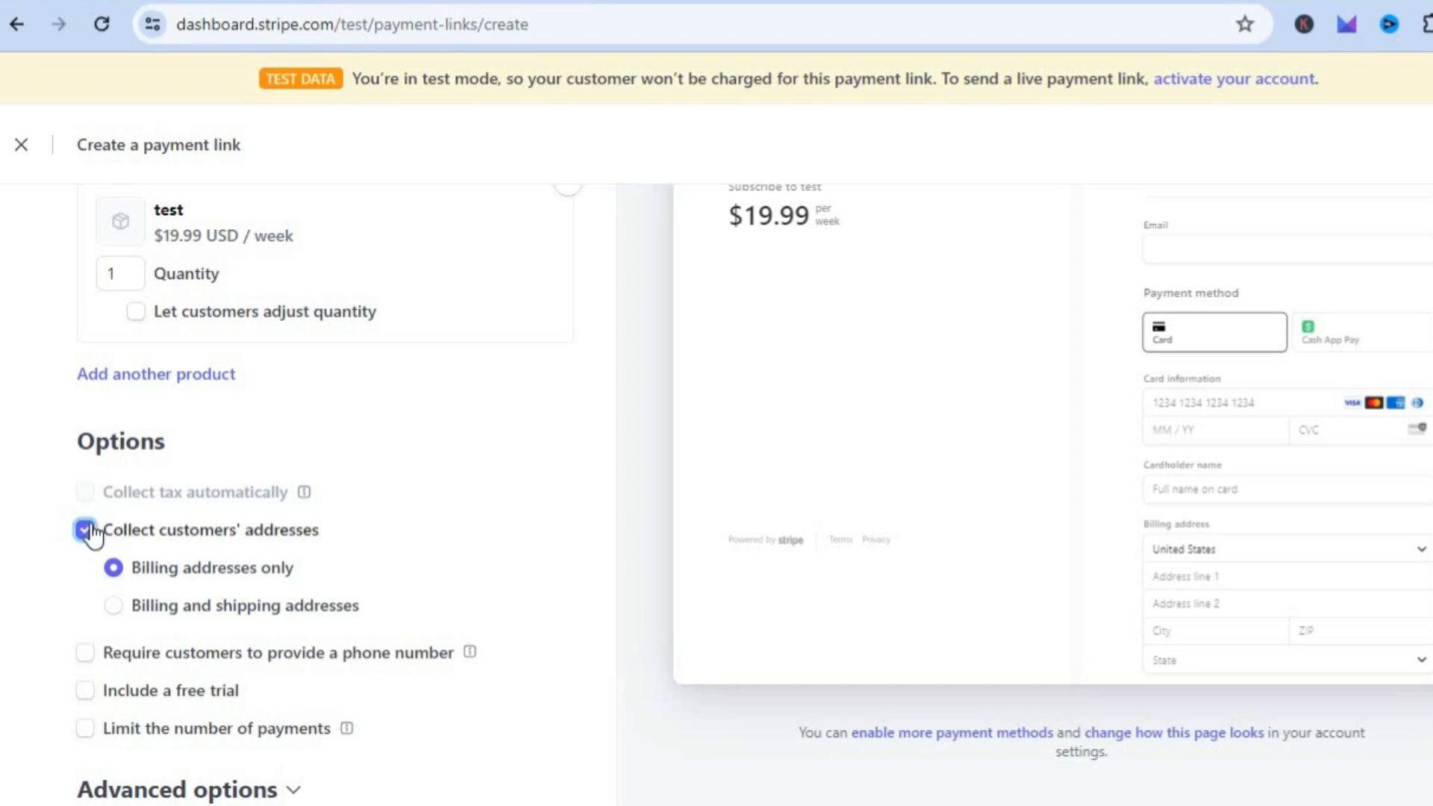
left_click(84, 529)
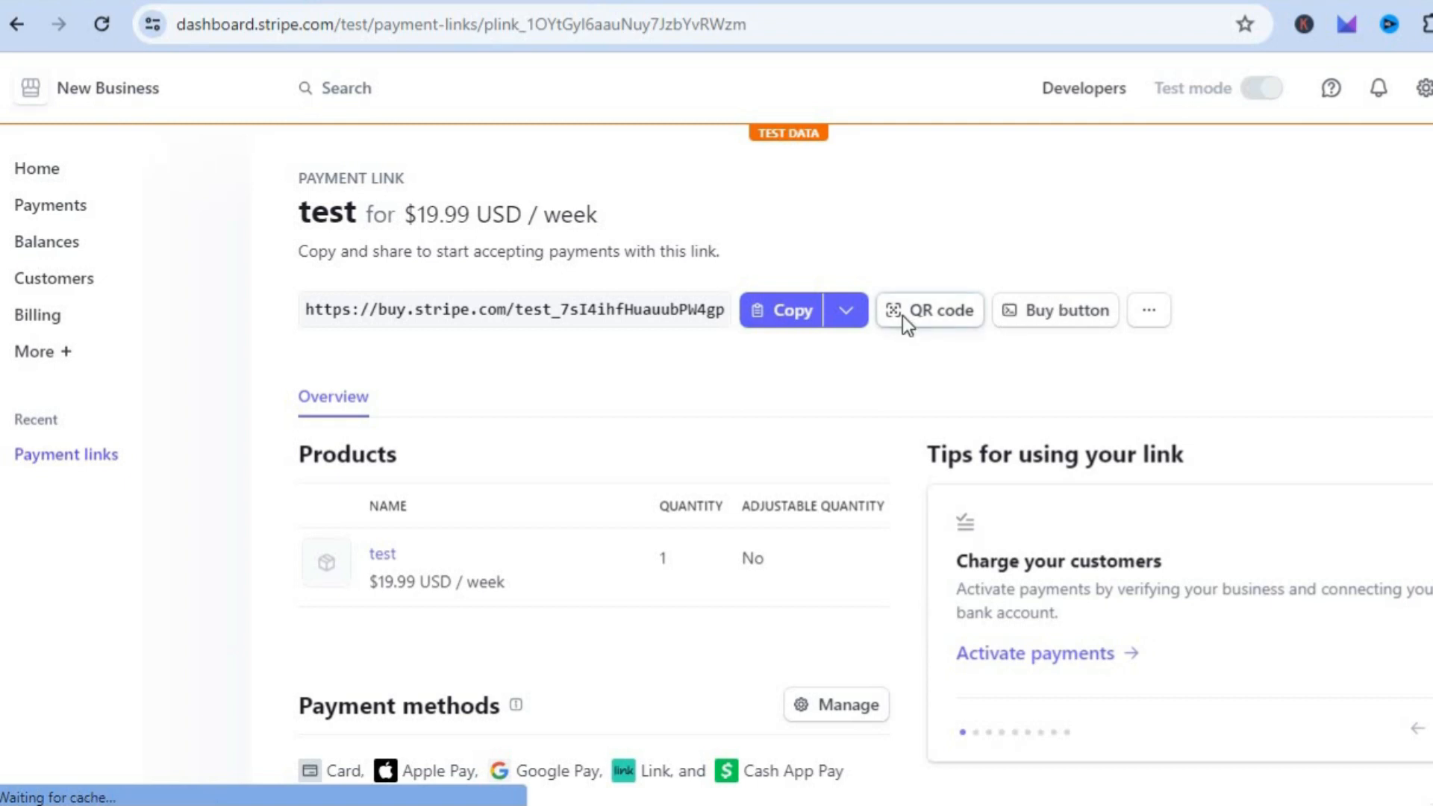
Step: Show the QR code for the test payment link's shareable URL
left_click(928, 309)
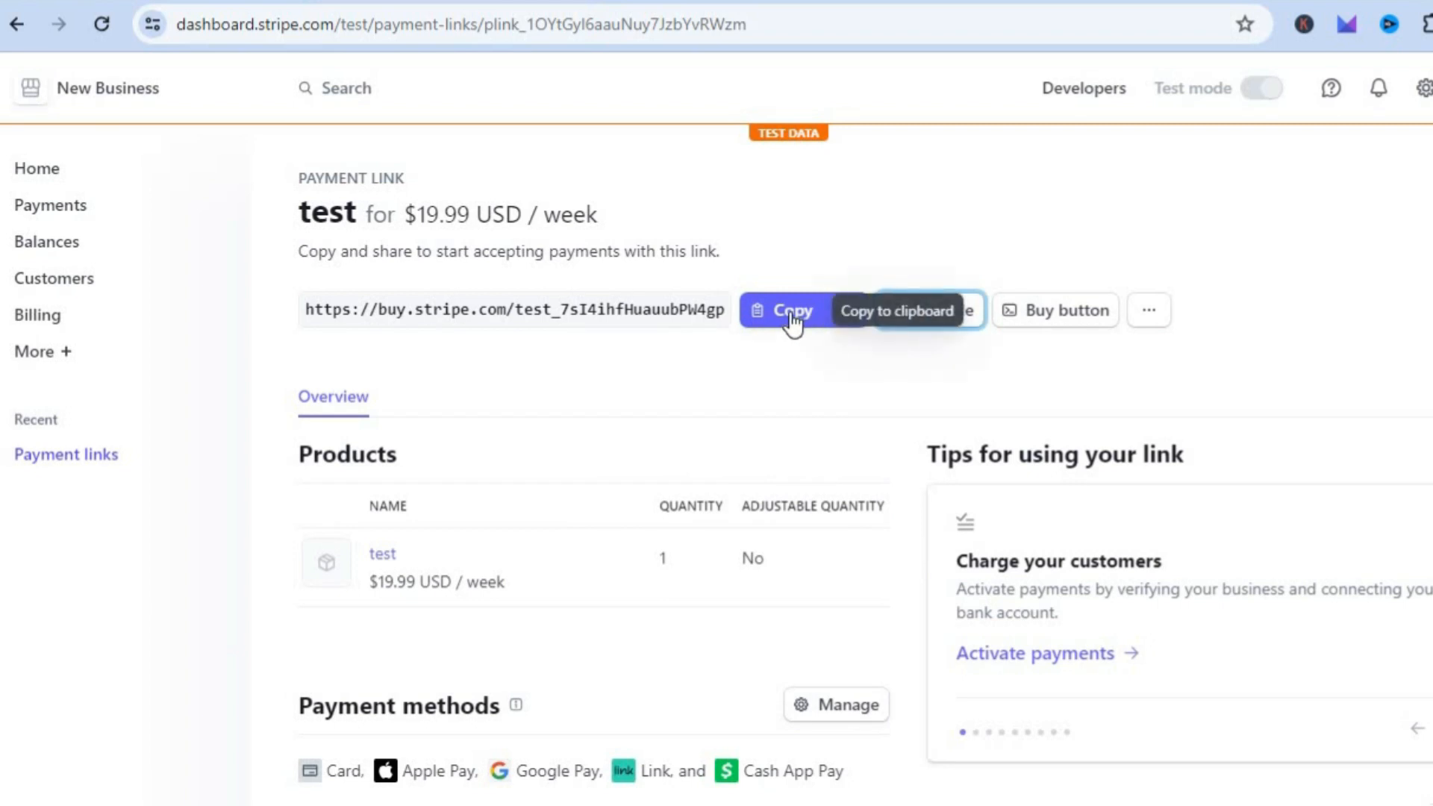
mouse_move(515, 327)
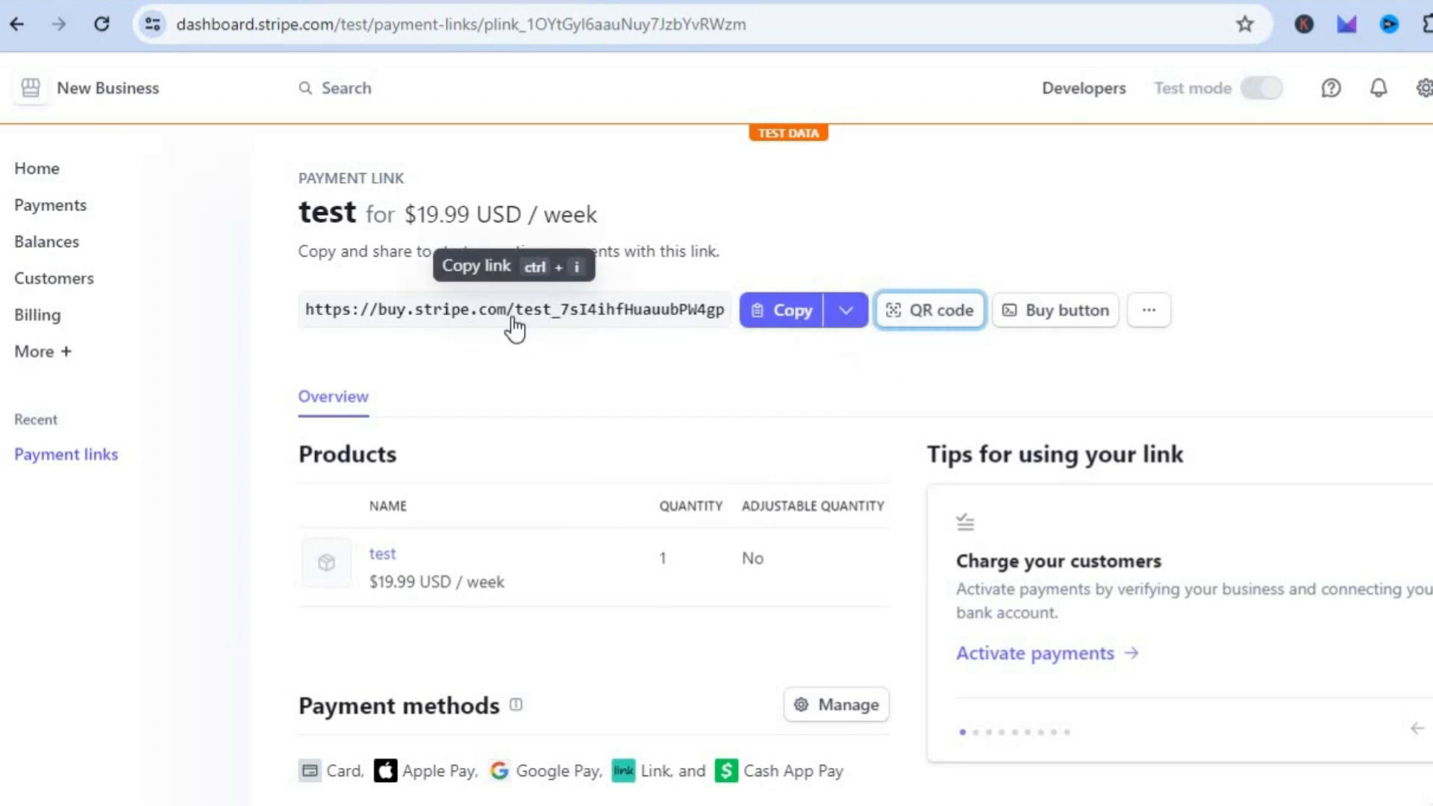
mouse_move(734, 383)
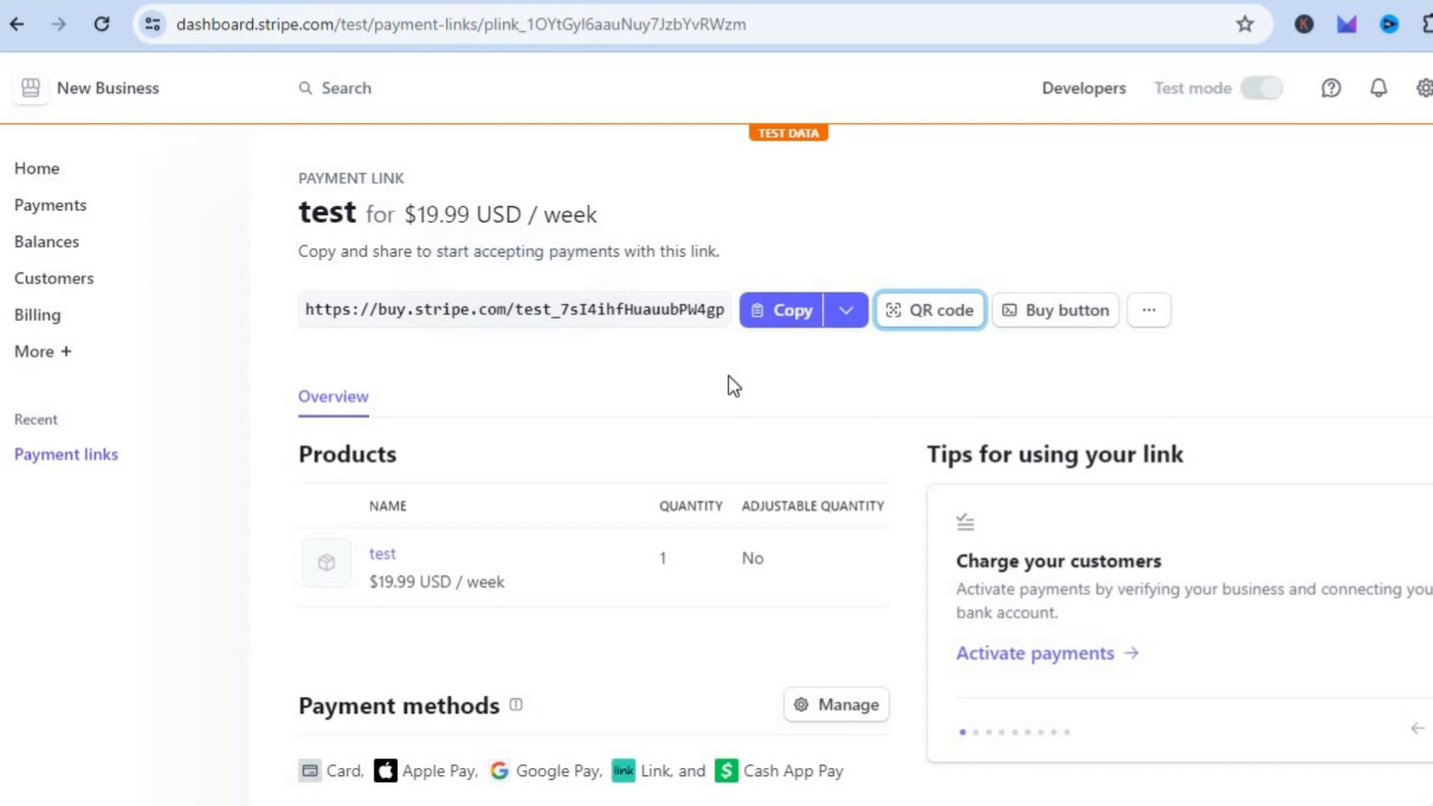
mouse_move(1047, 395)
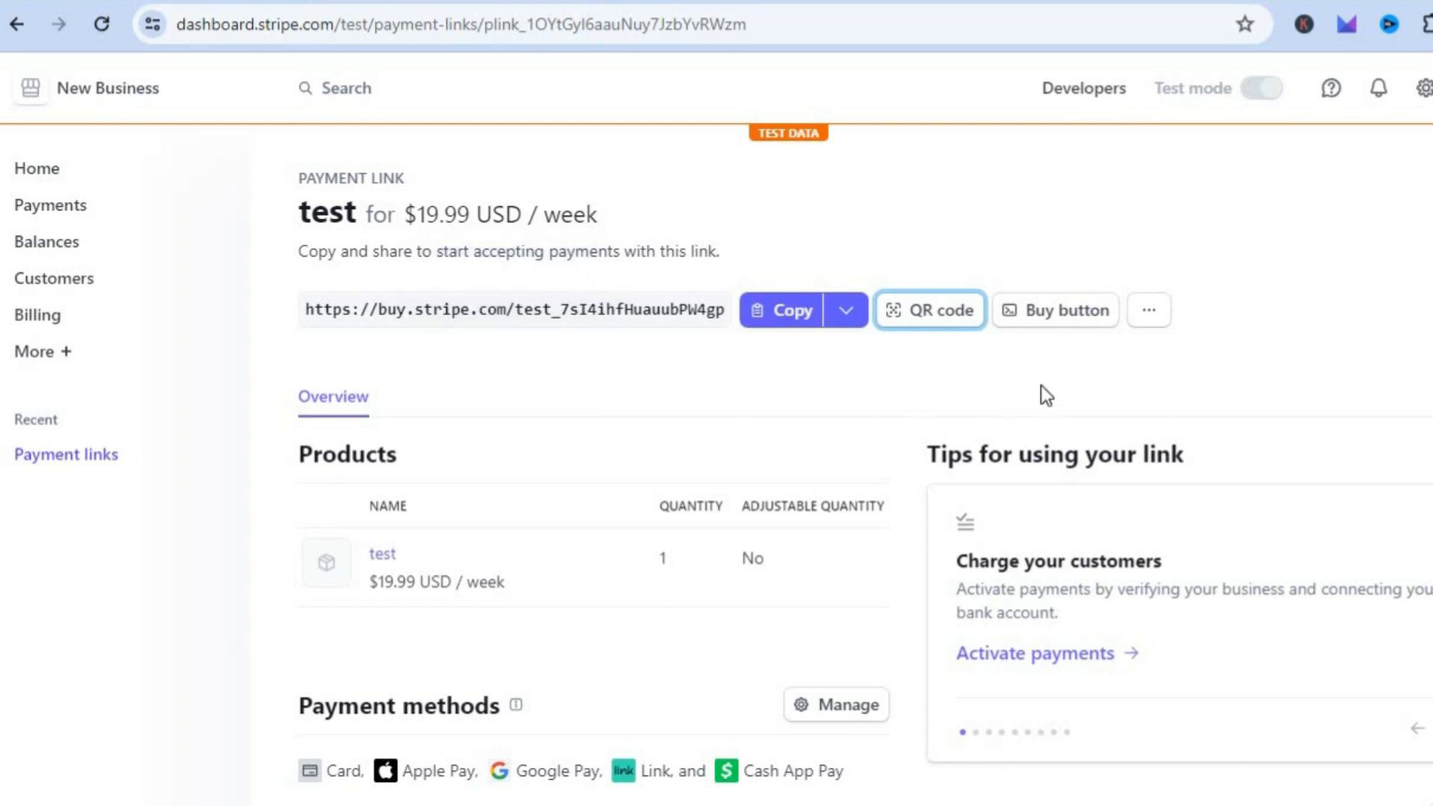
mouse_move(1053, 382)
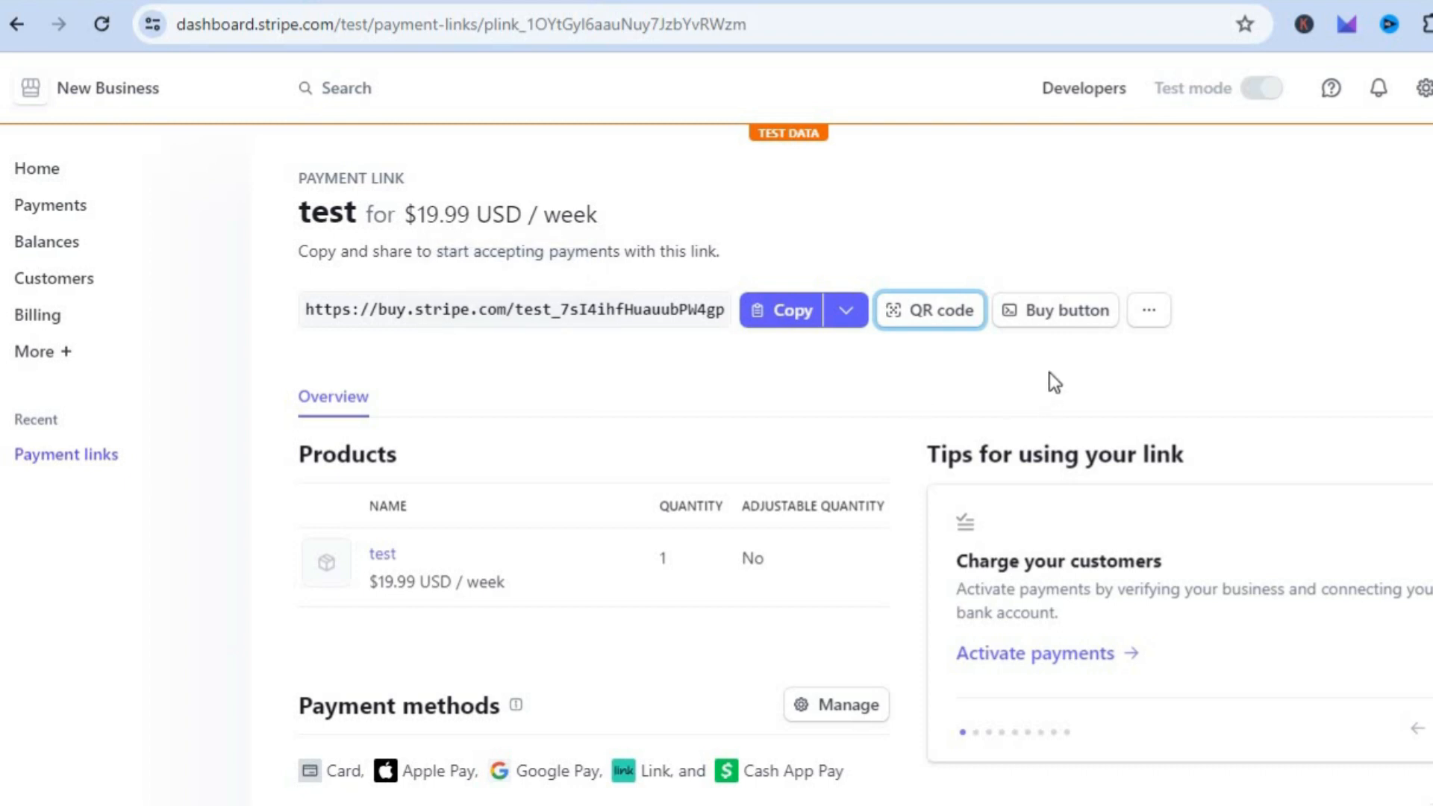
mouse_move(1054, 309)
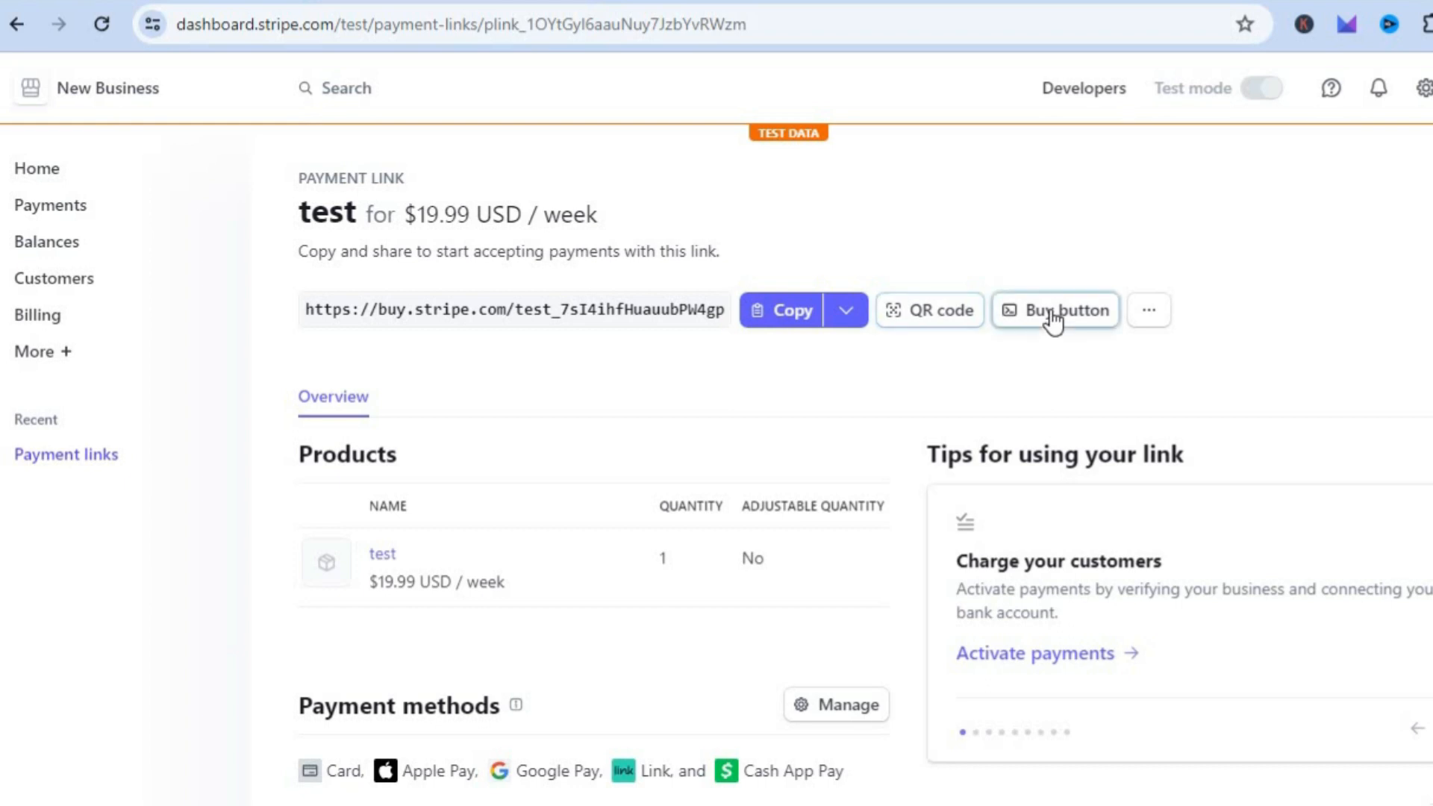
Step: Show the buy button embed code, switch it to Button layout, then cancel
left_click(1053, 310)
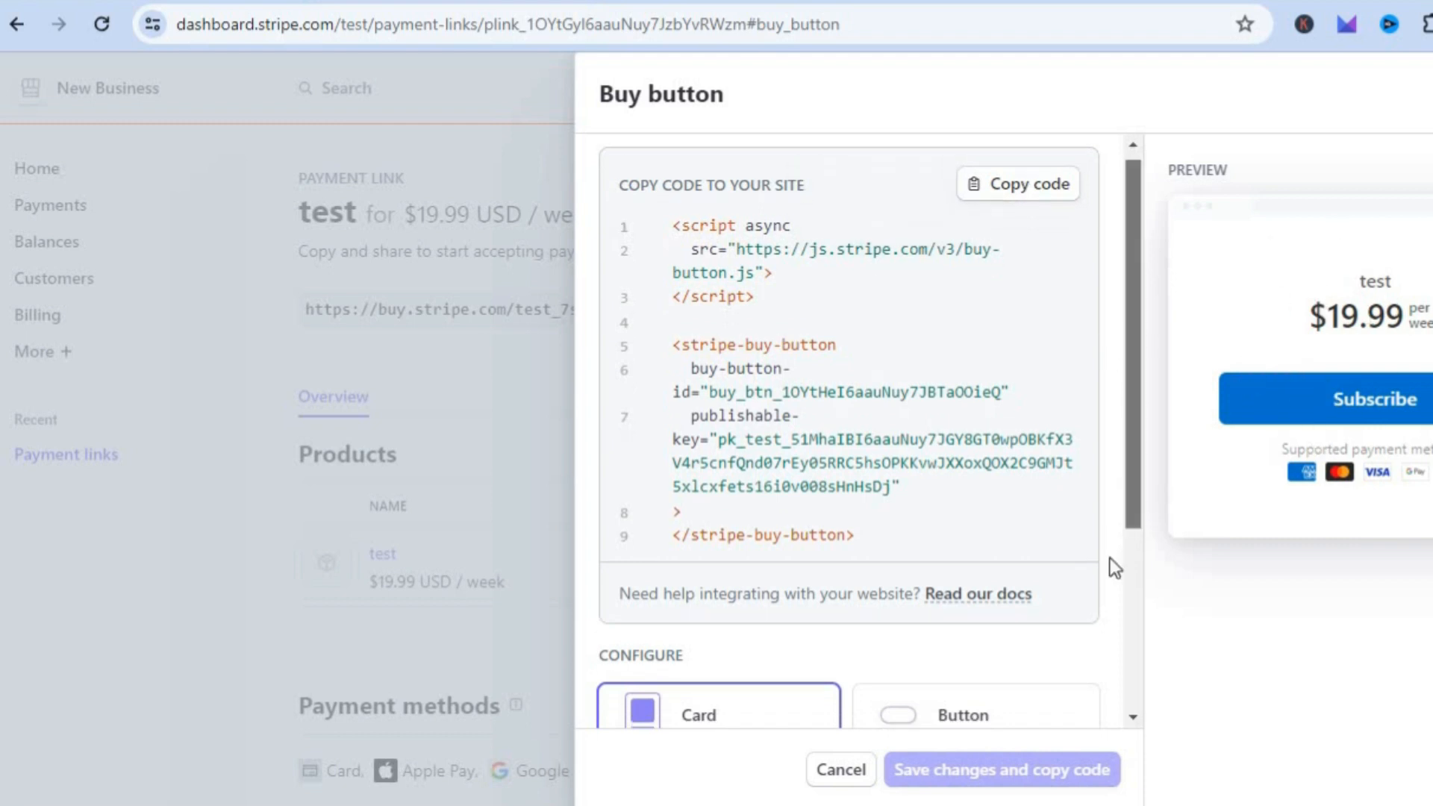
scroll("down", 3)
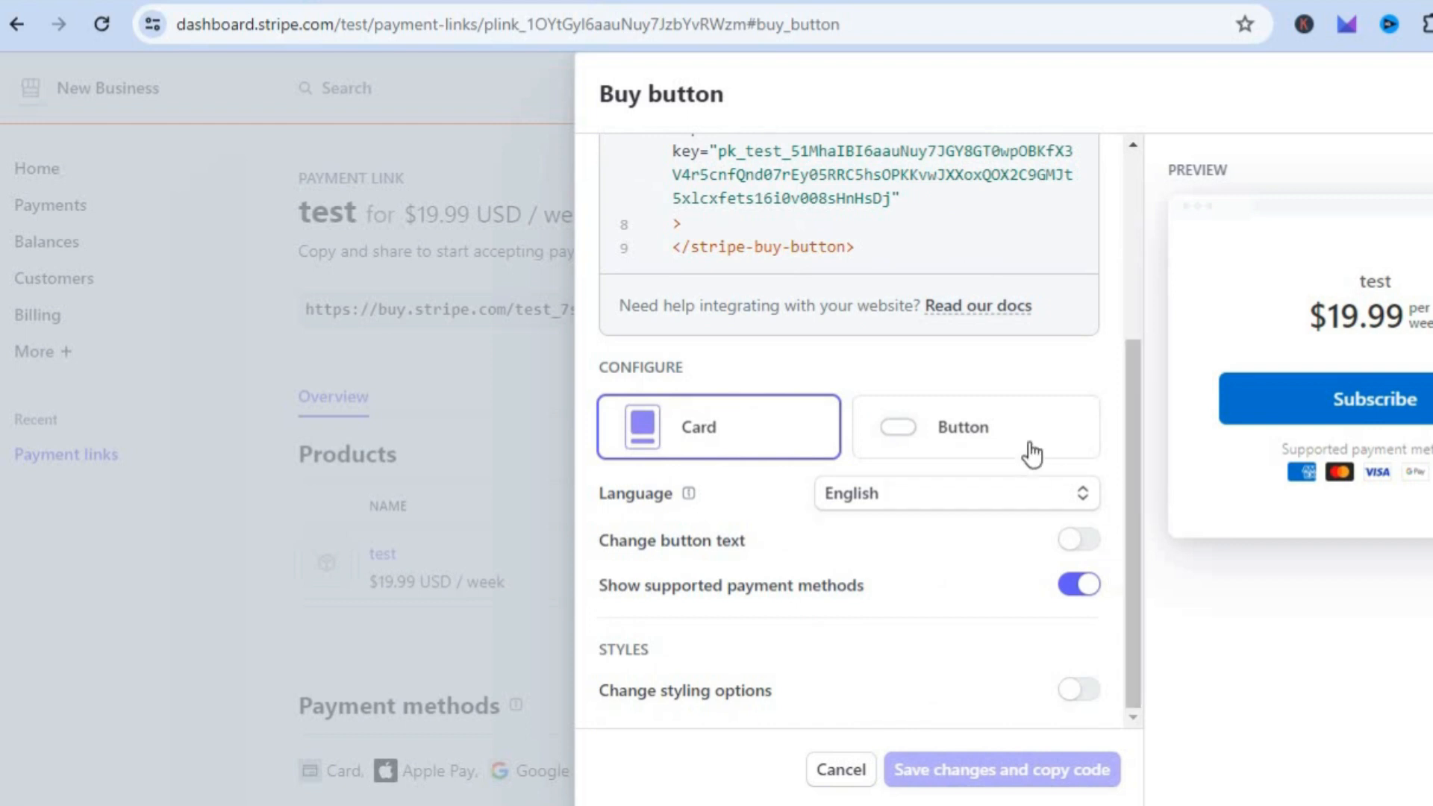
mouse_move(1014, 448)
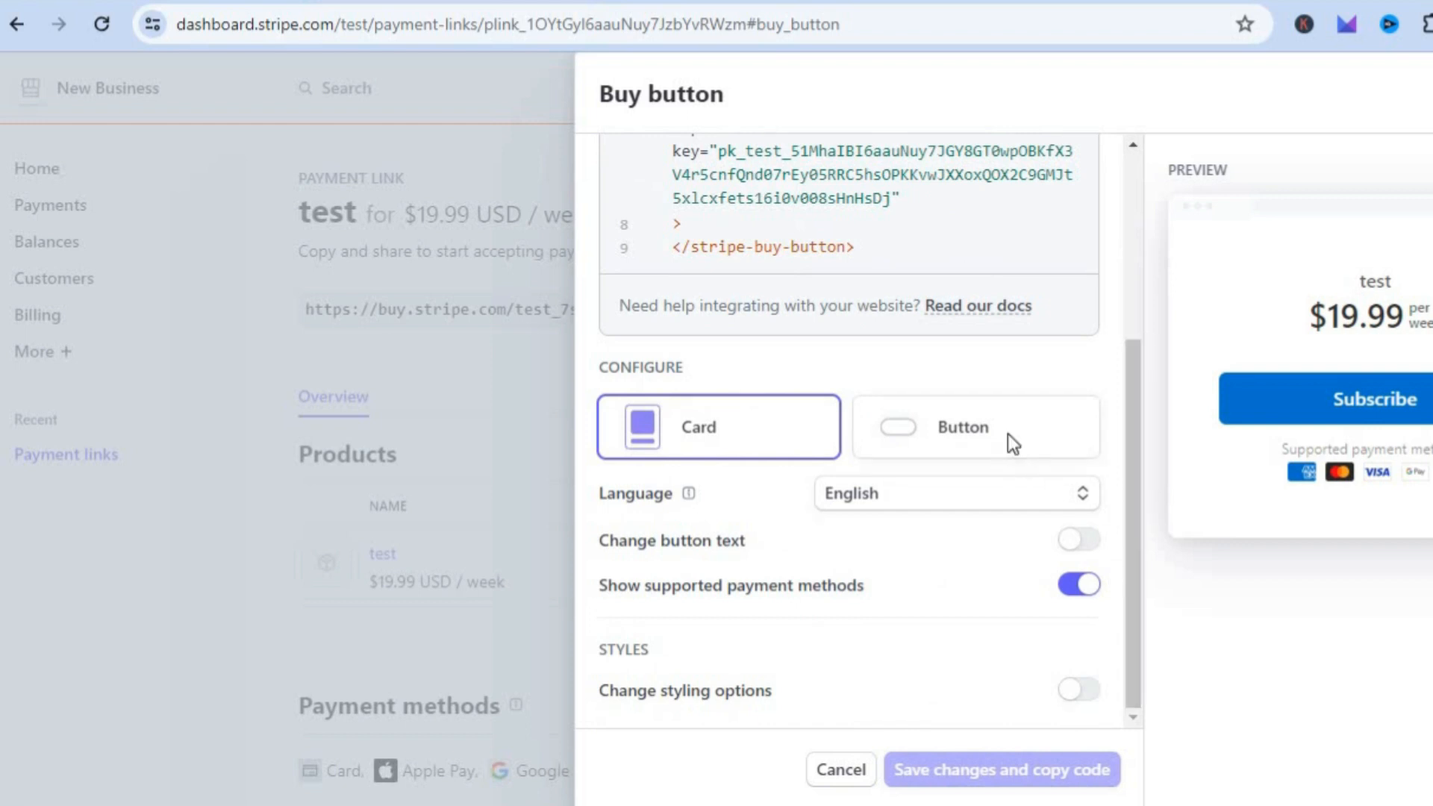
left_click(973, 426)
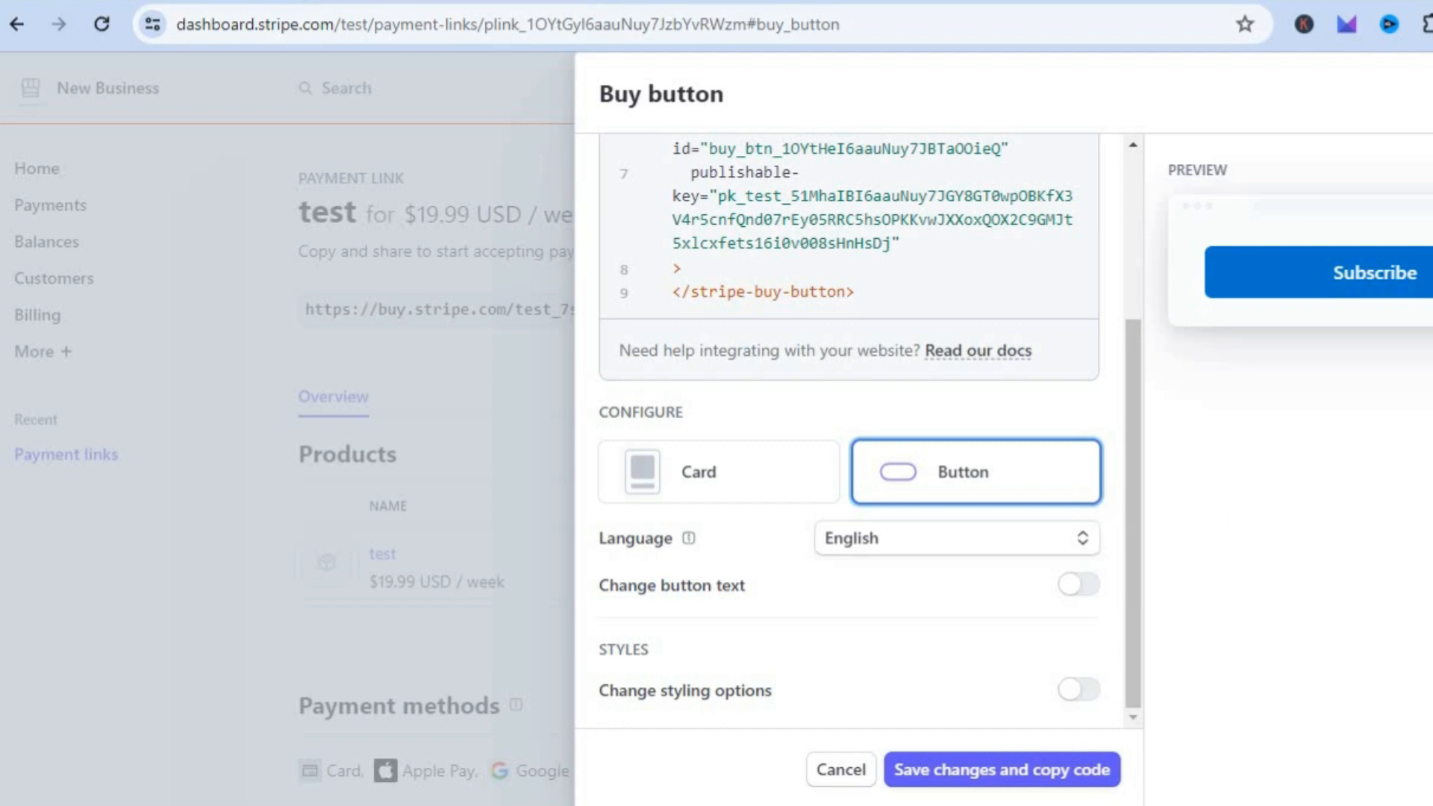
left_click(839, 769)
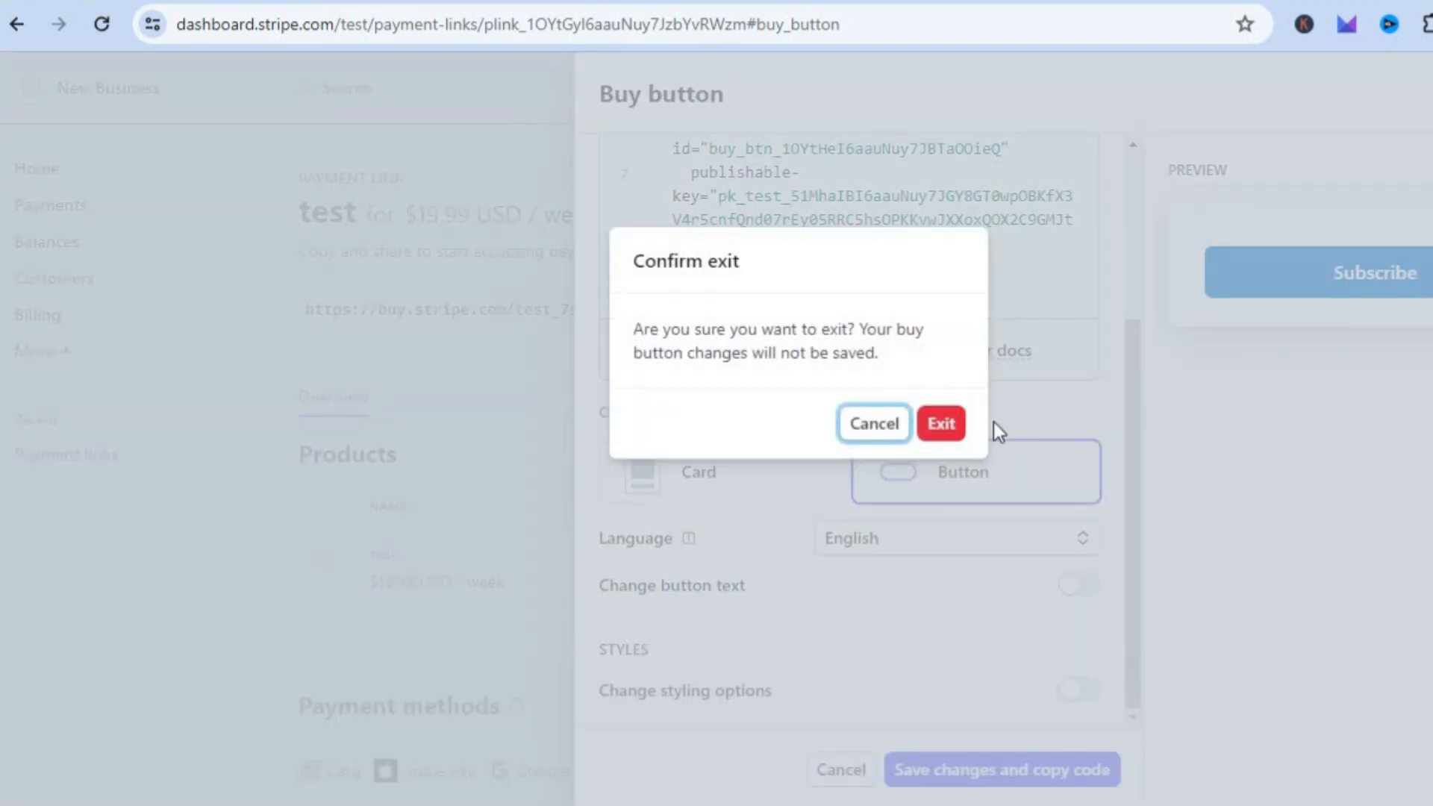
Step: Exit without saving and scroll to the payment link's Details section
left_click(940, 423)
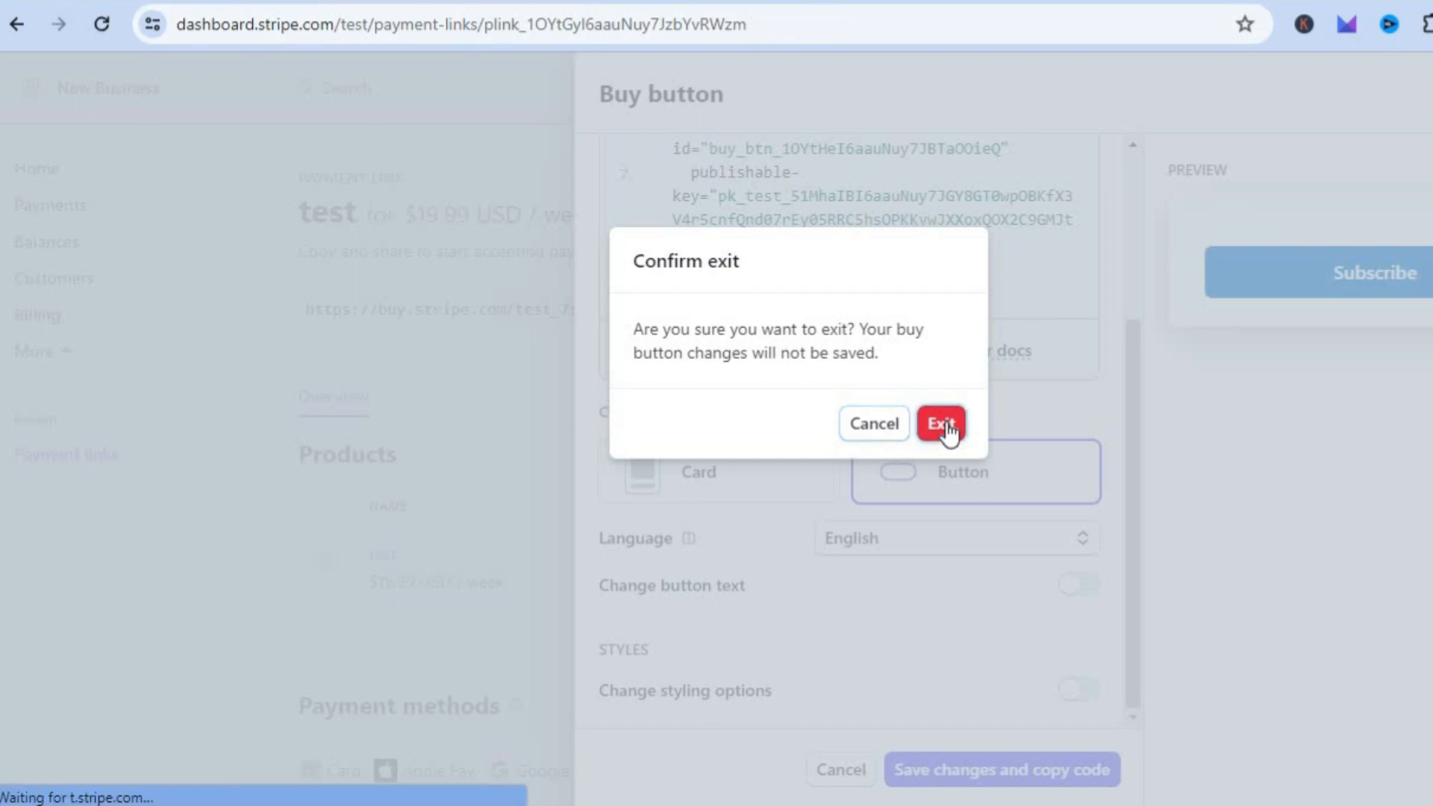
left_click(941, 423)
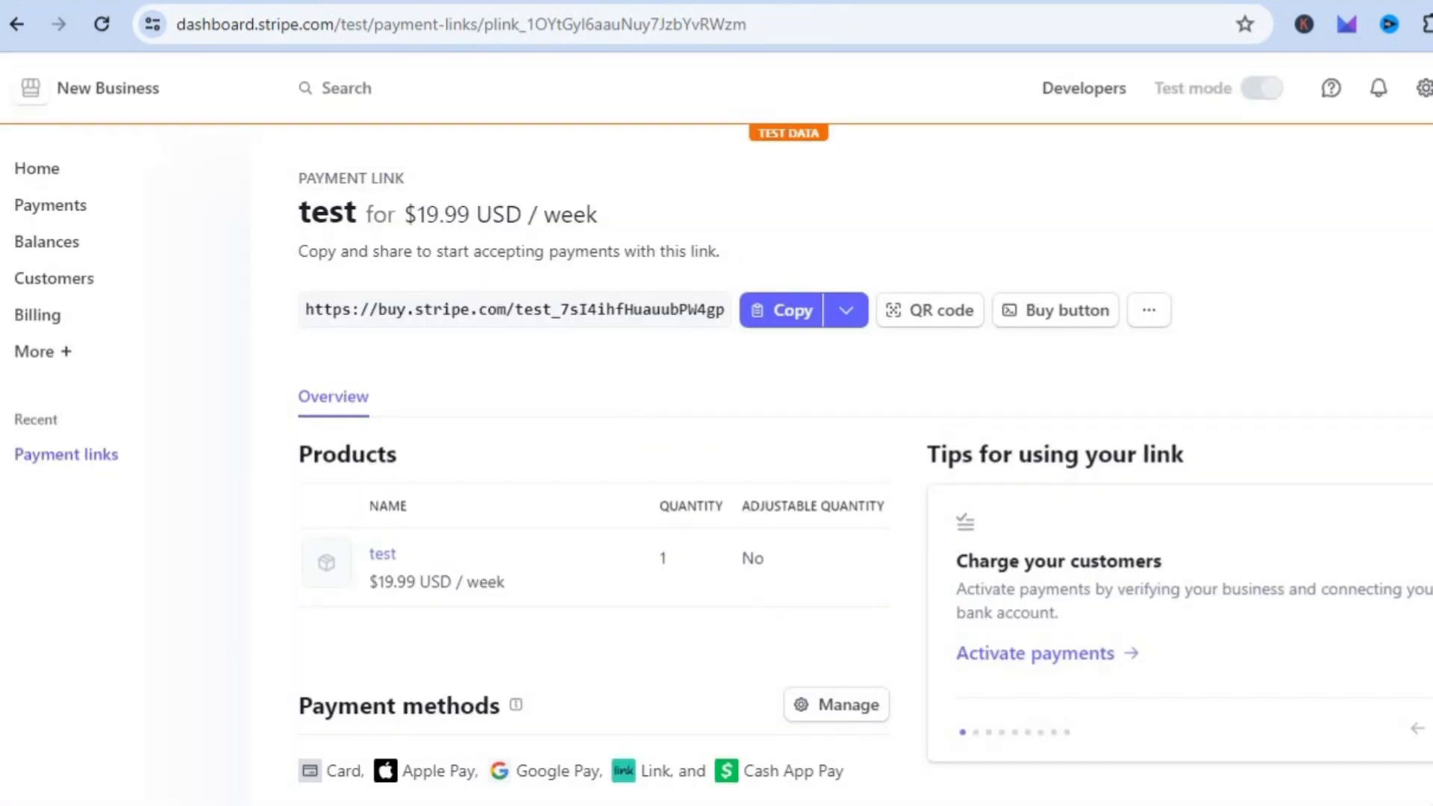
scroll("down", 3)
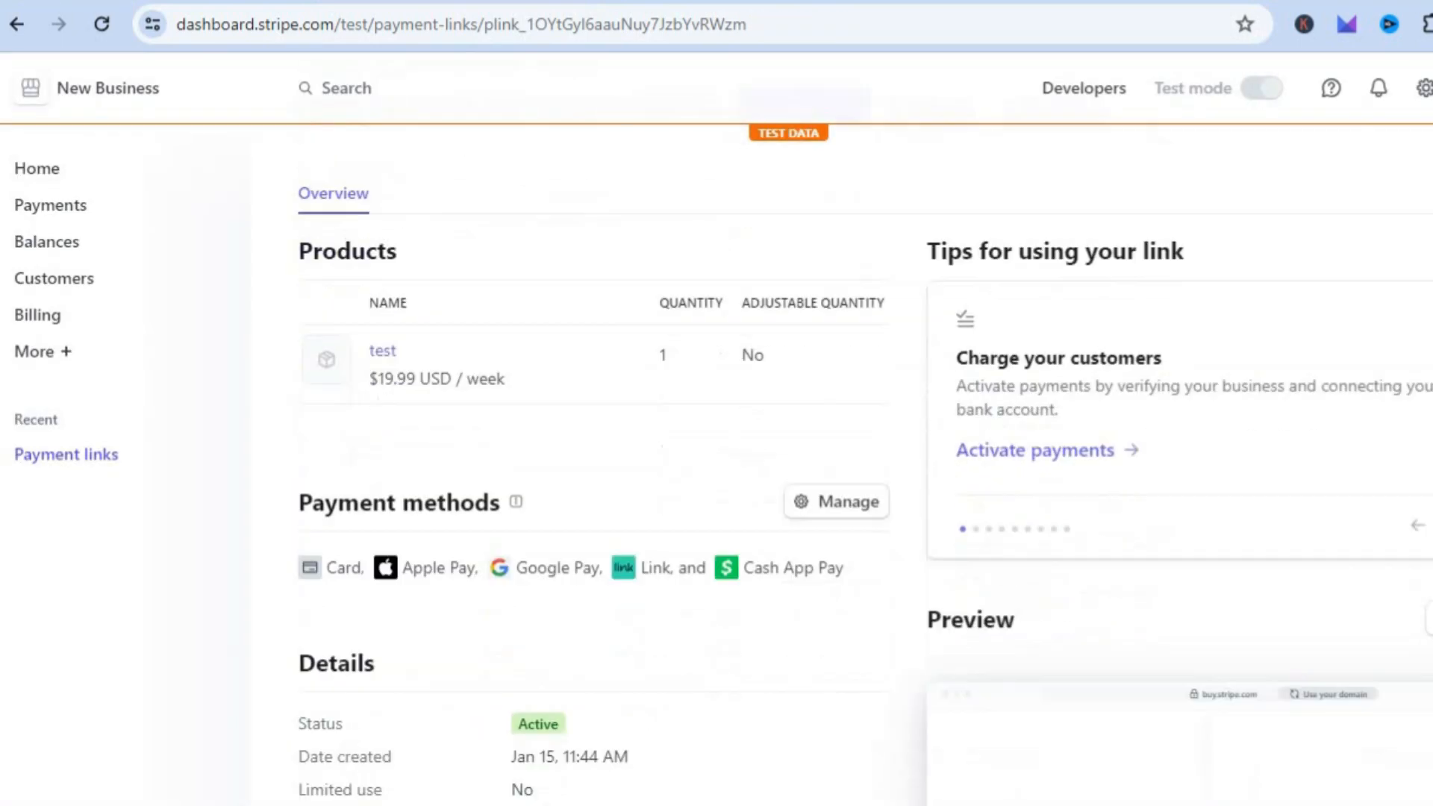